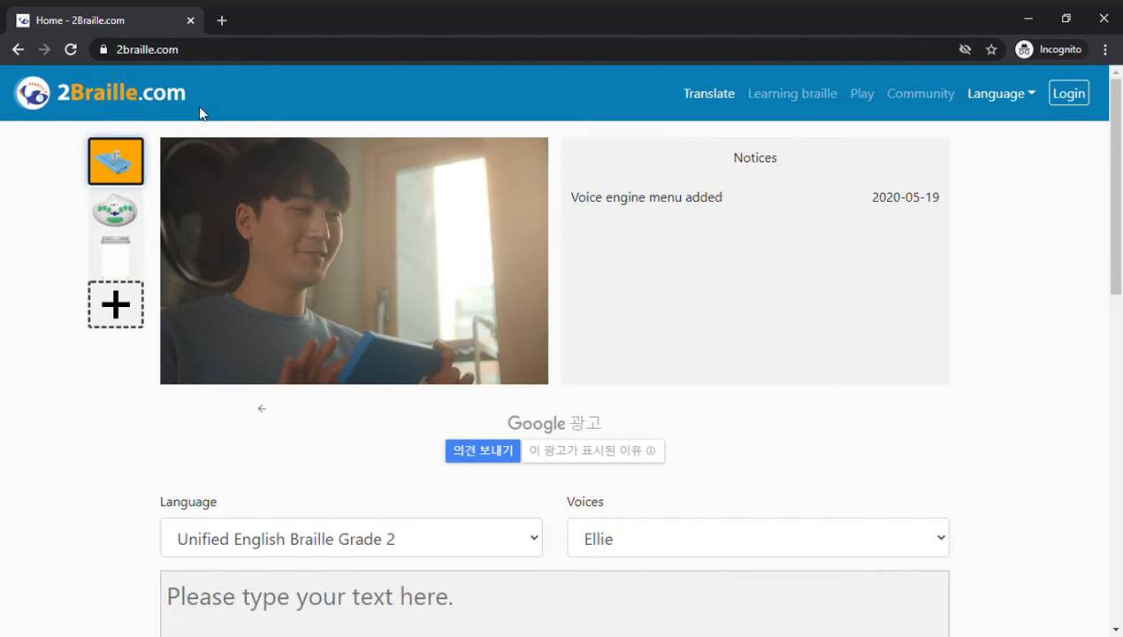
mouse_move(880, 259)
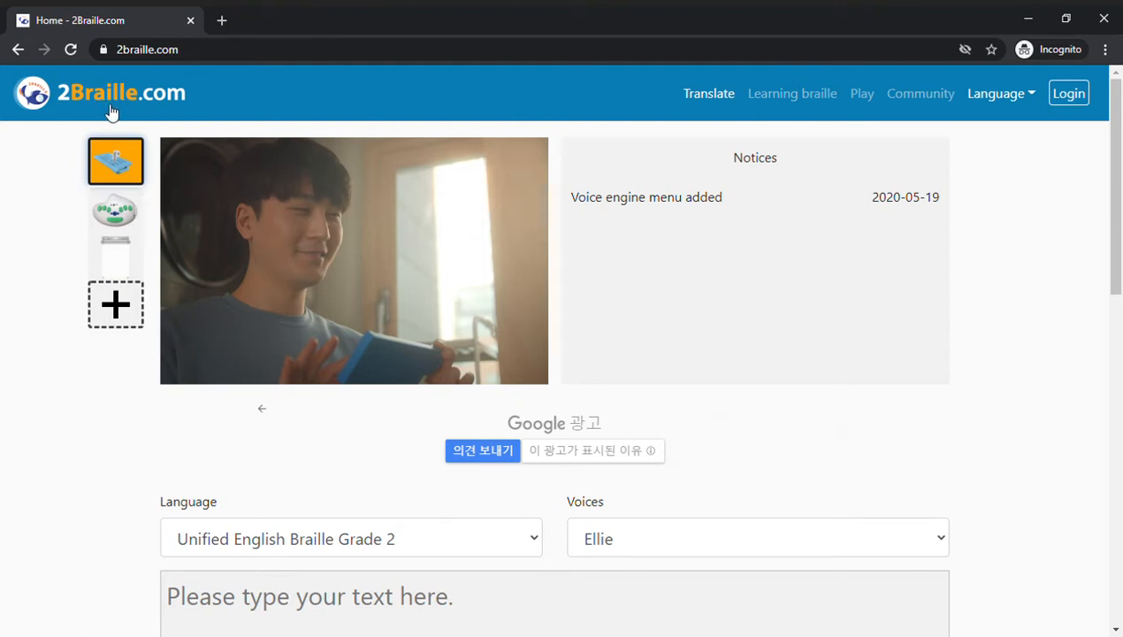
mouse_move(72, 176)
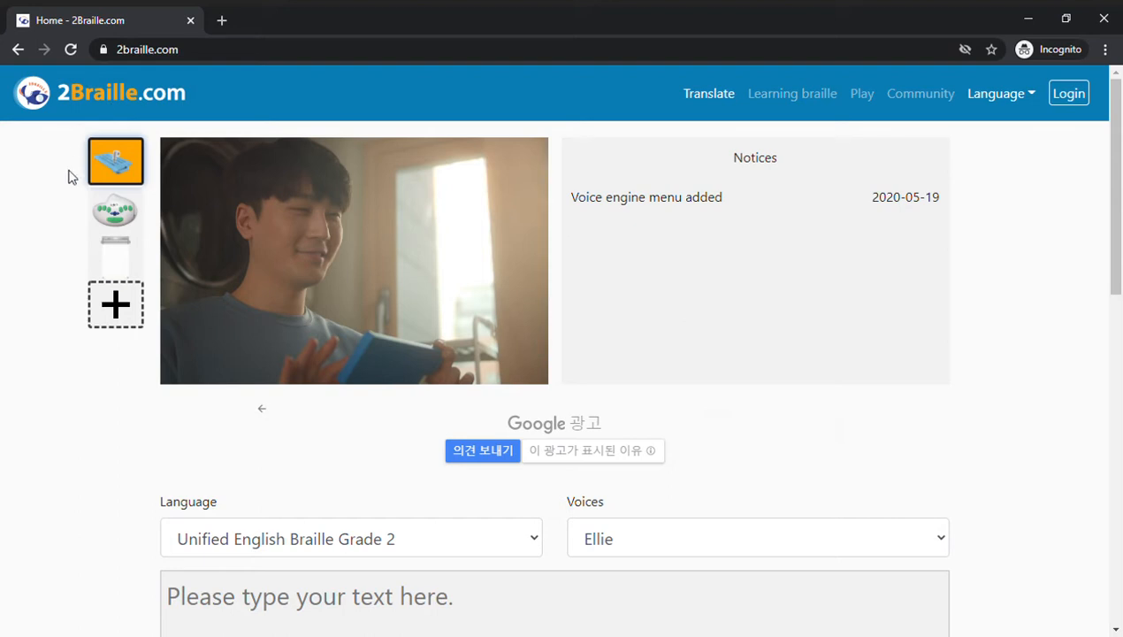
mouse_move(320, 208)
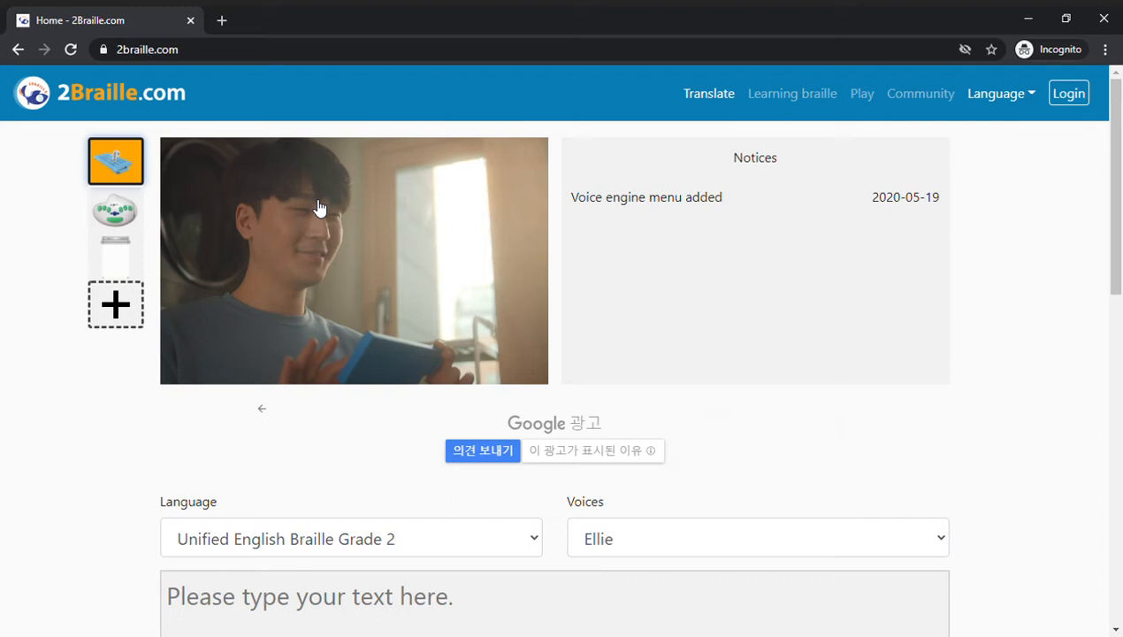
mouse_move(321, 246)
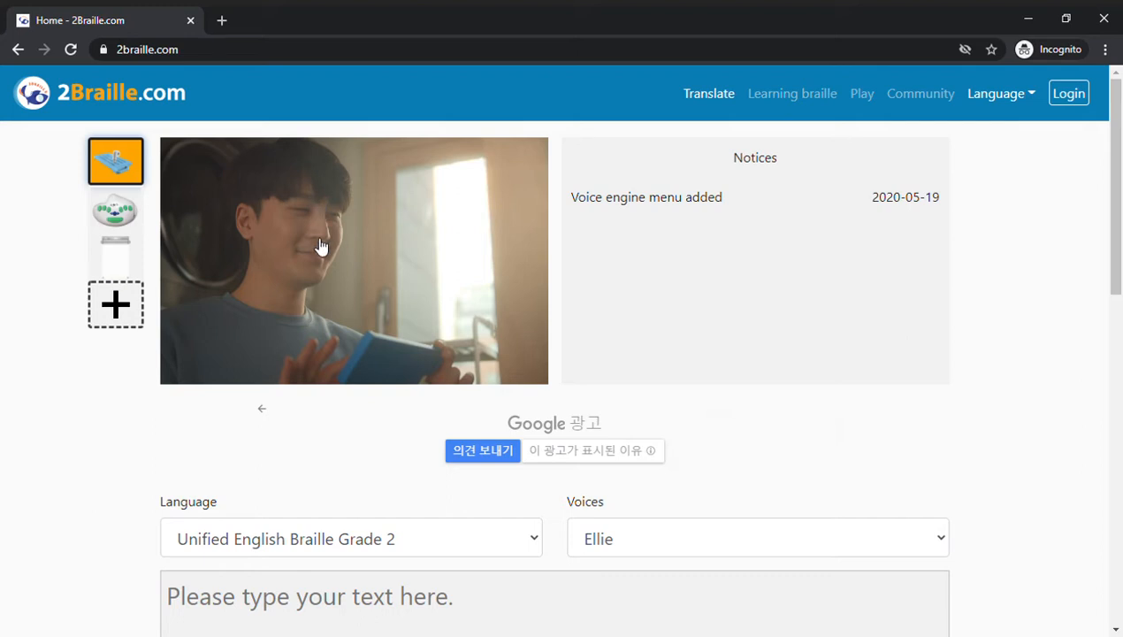
Step: Check the voice options, then enter '2braille.com' into the translation box
scroll("down", 3)
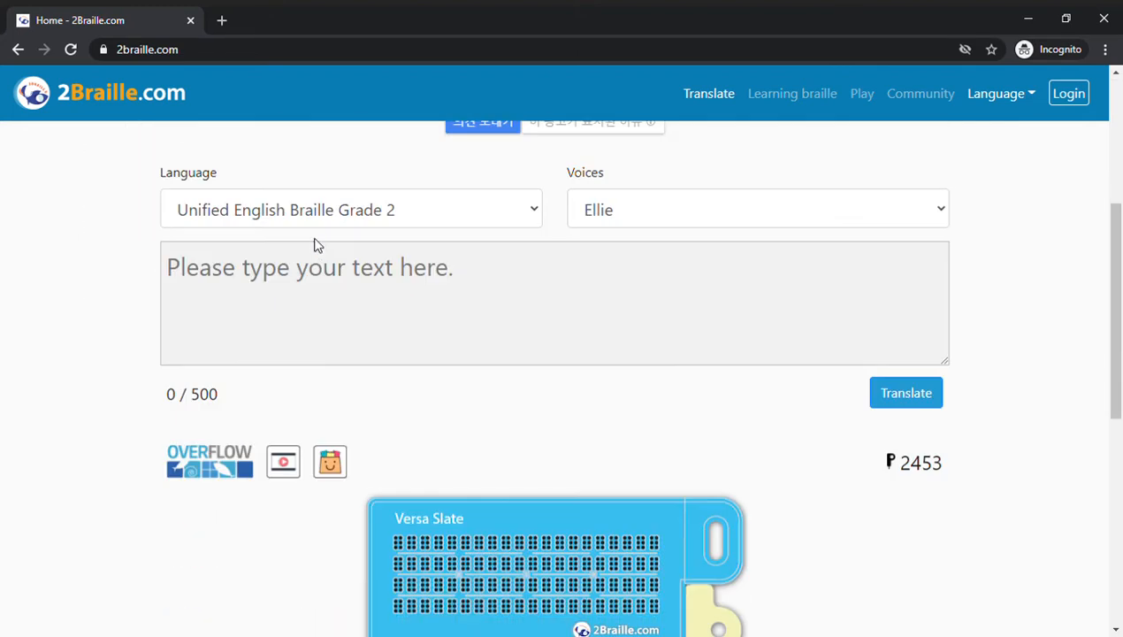
left_click(555, 302)
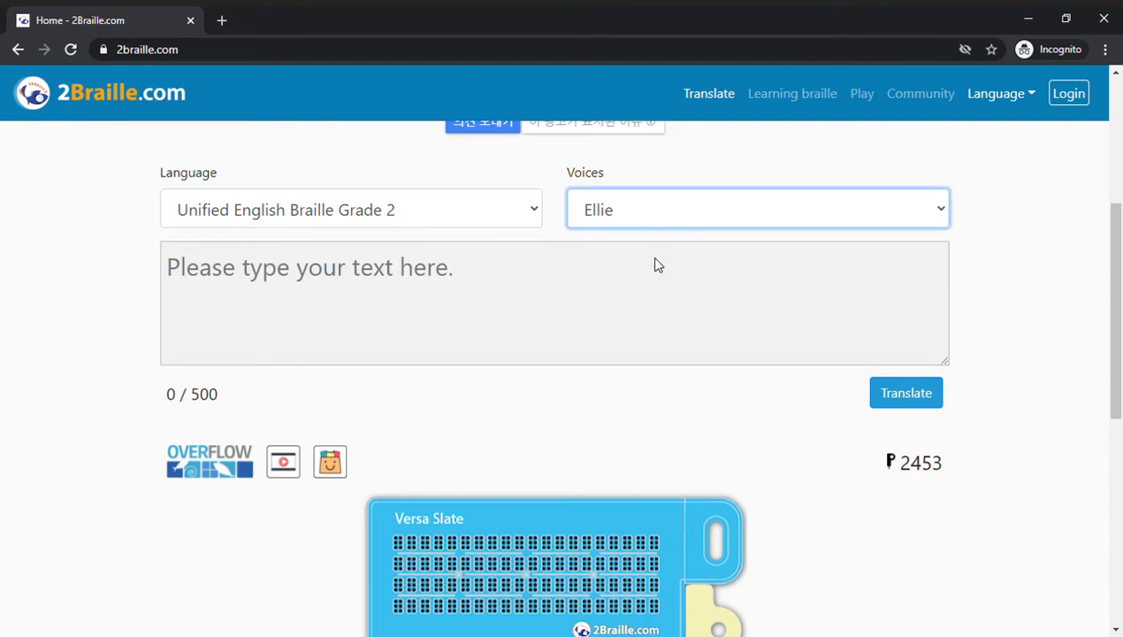
mouse_move(621, 274)
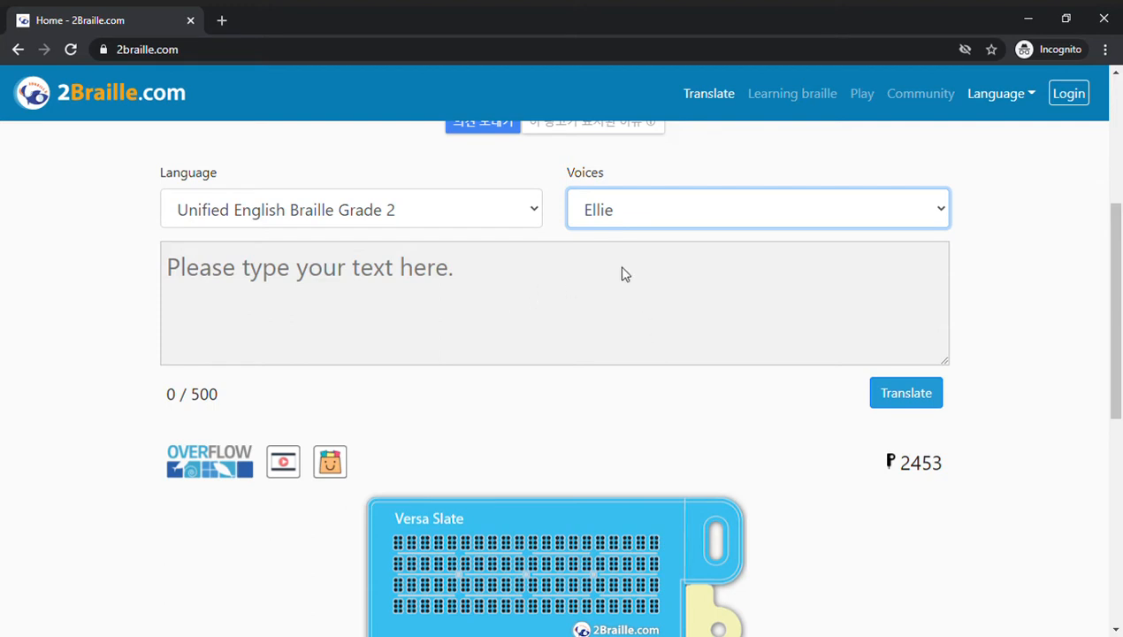
left_click(557, 302)
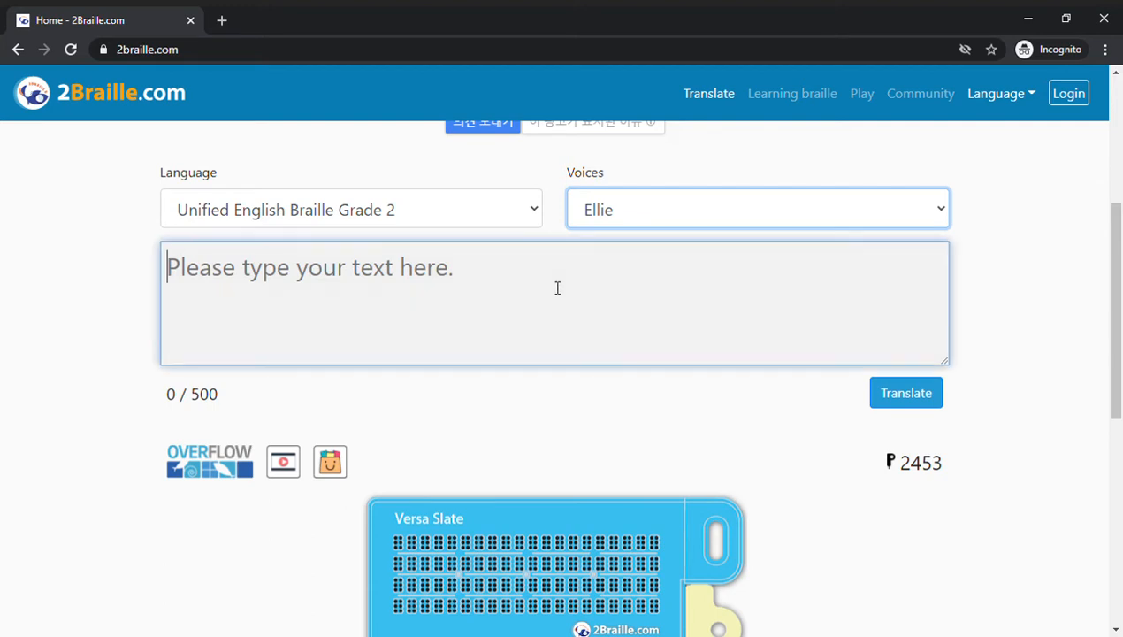
type("2")
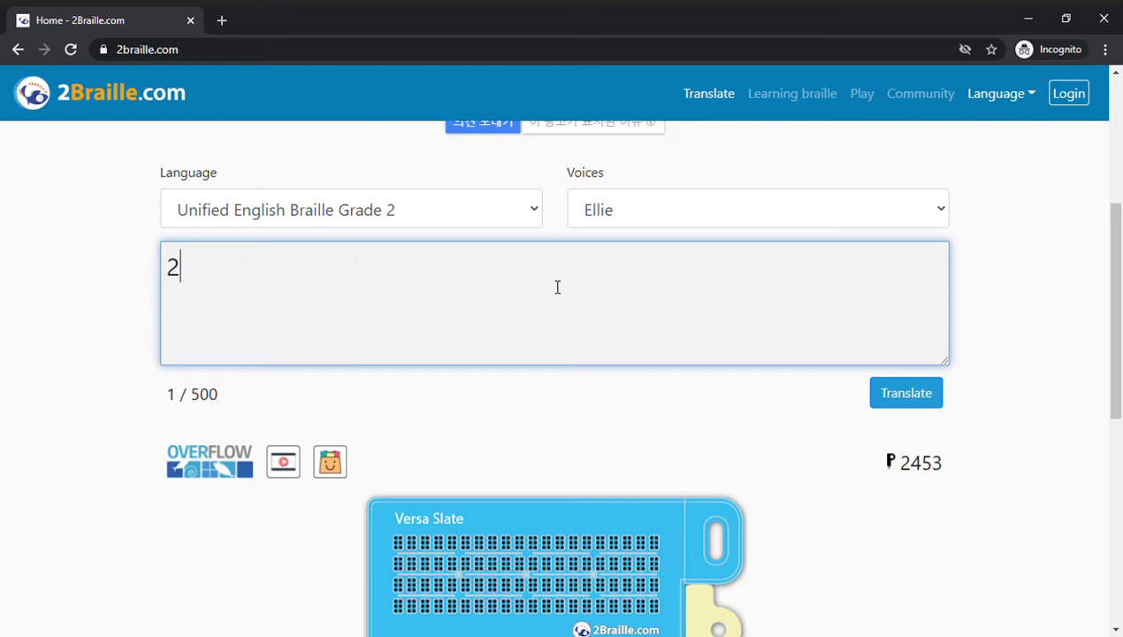
type("brail")
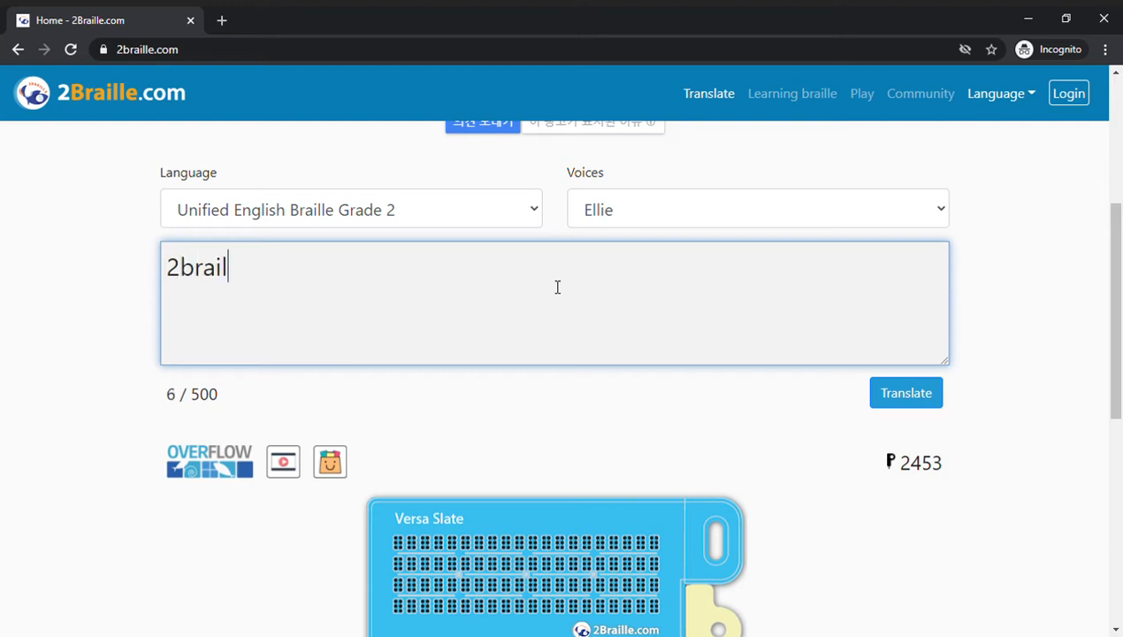
type("le.com")
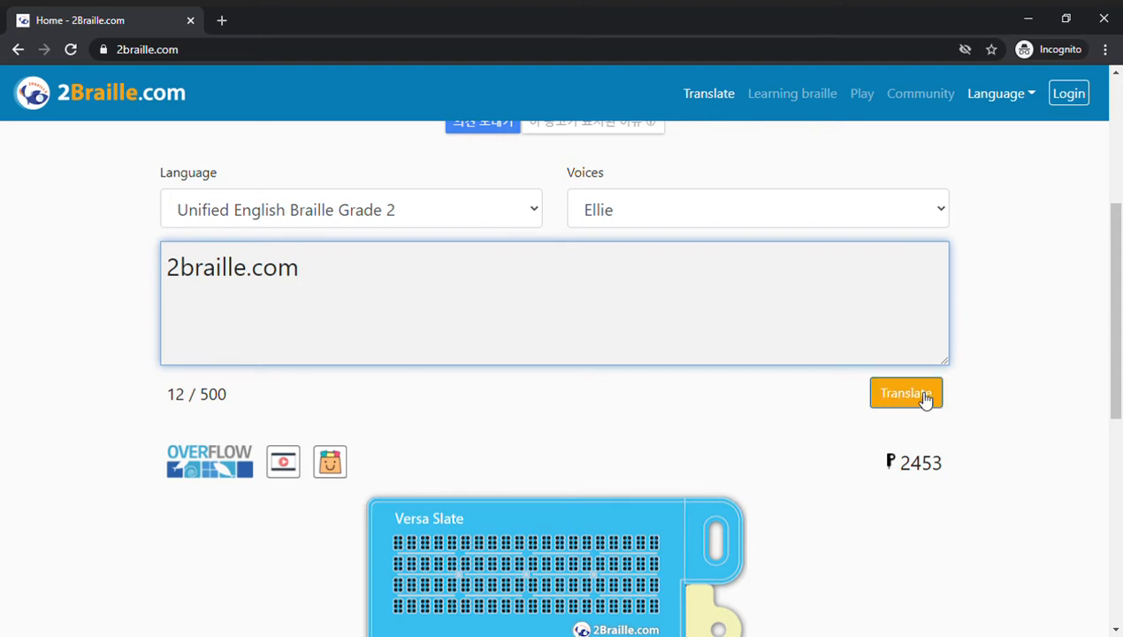
Step: Translate '2braille.com' into braille and scroll down to the slate previews
left_click(906, 392)
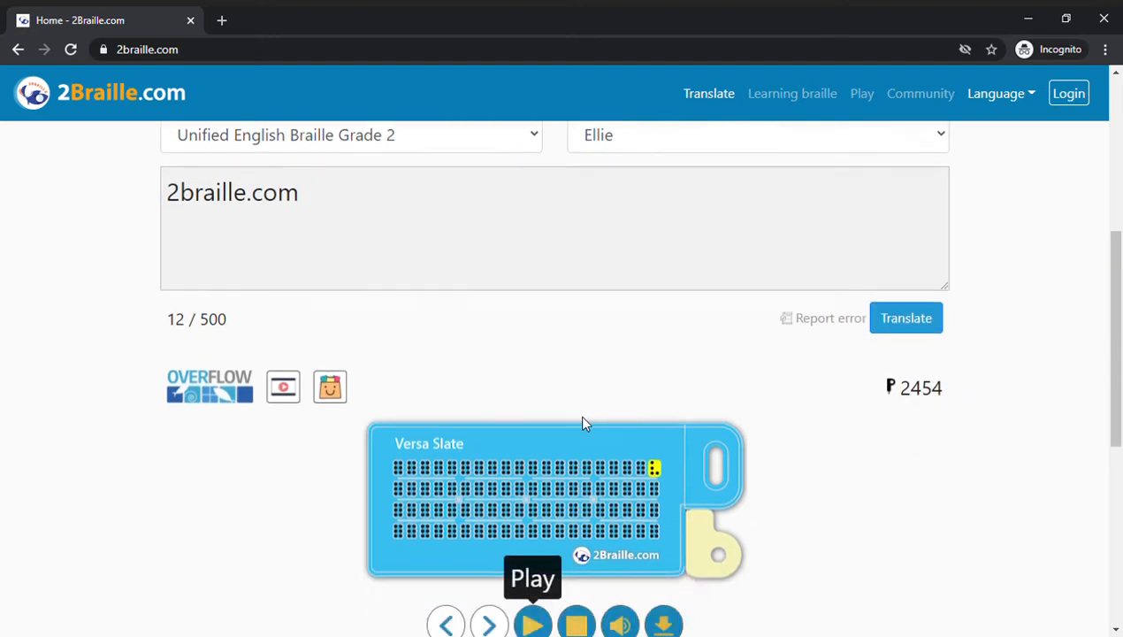
scroll("down", 3)
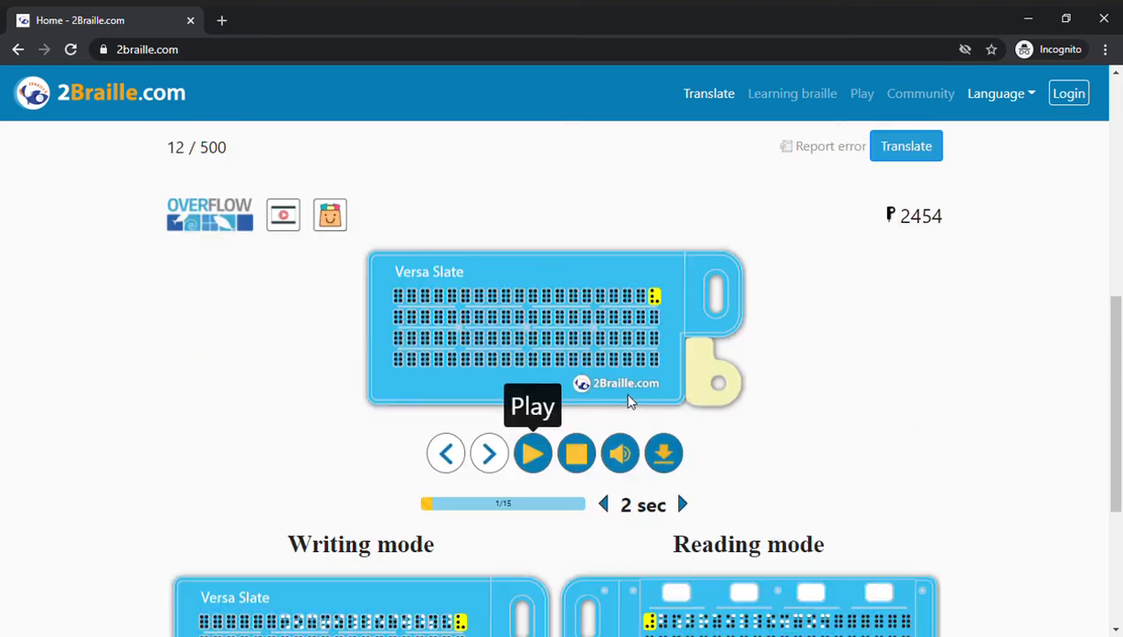
scroll("down", 3)
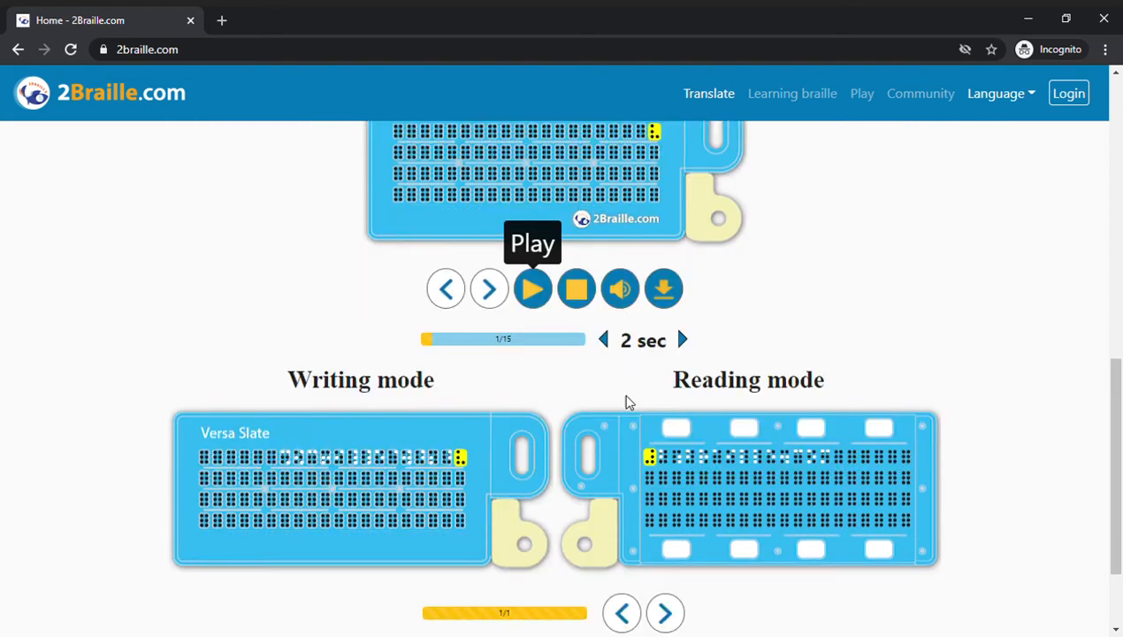
mouse_move(532, 288)
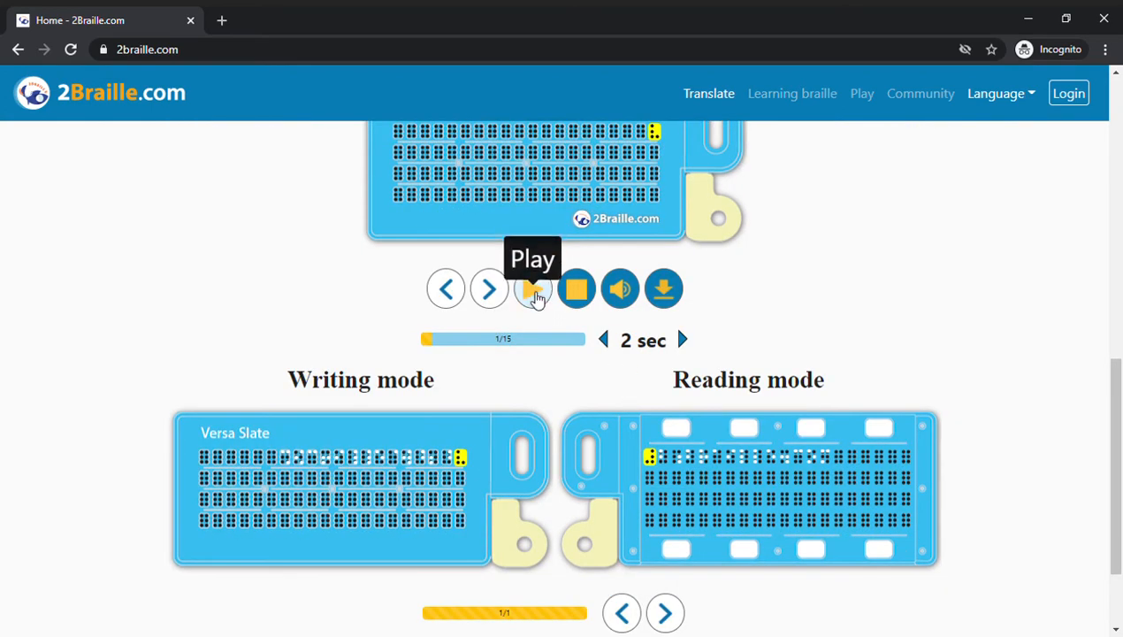
Step: Play, pause and rewind the cell playback, then hear the text read aloud
left_click(532, 288)
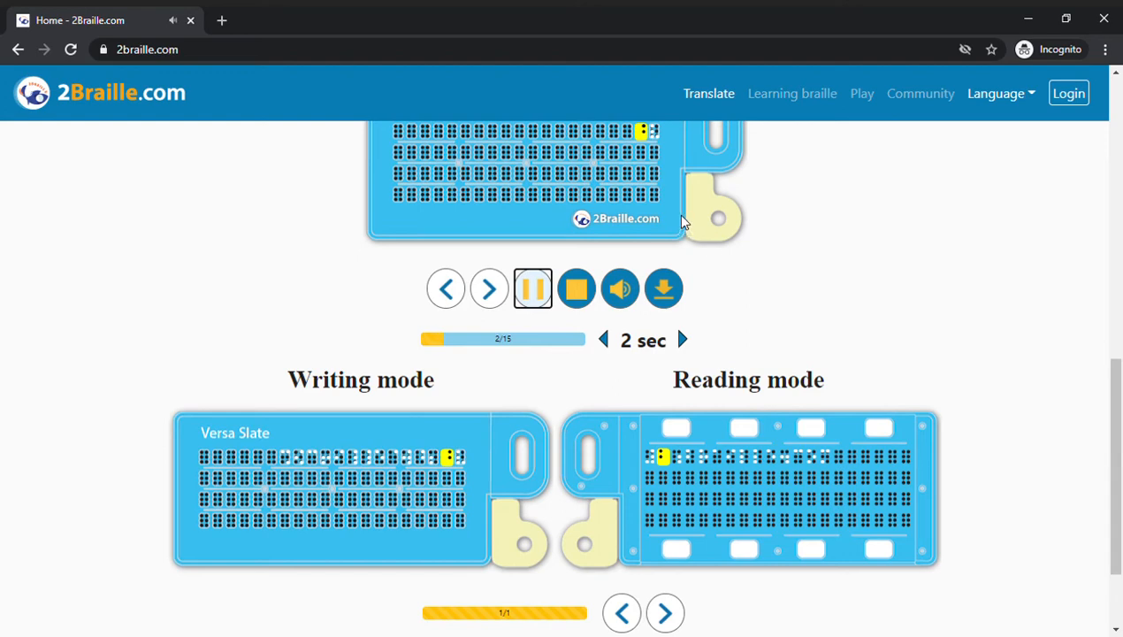
left_click(533, 288)
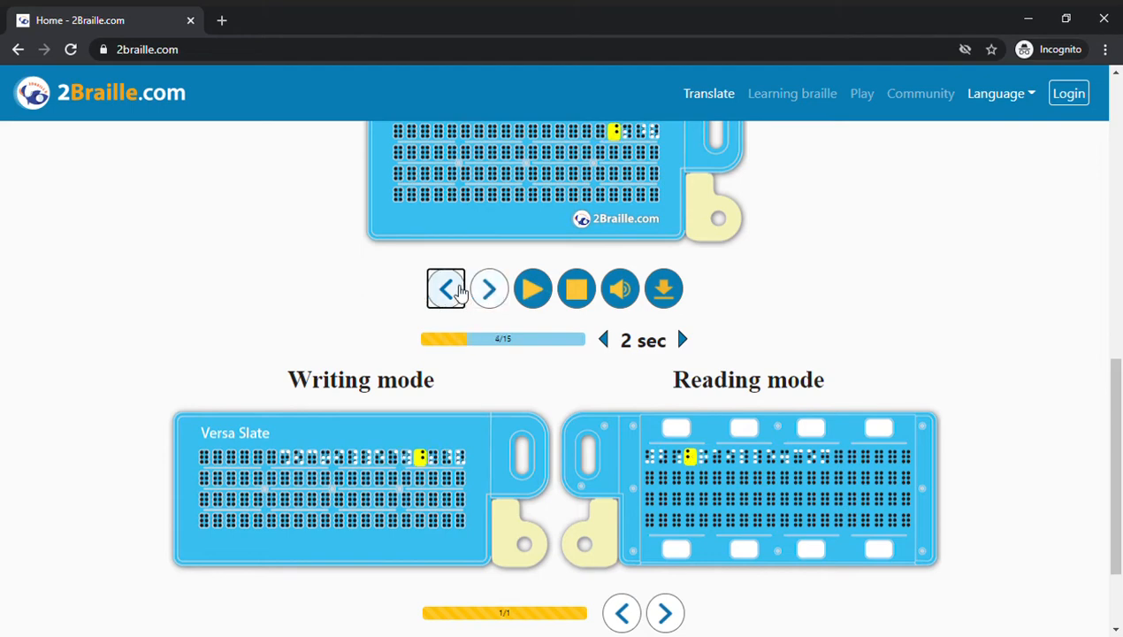
left_click(446, 288)
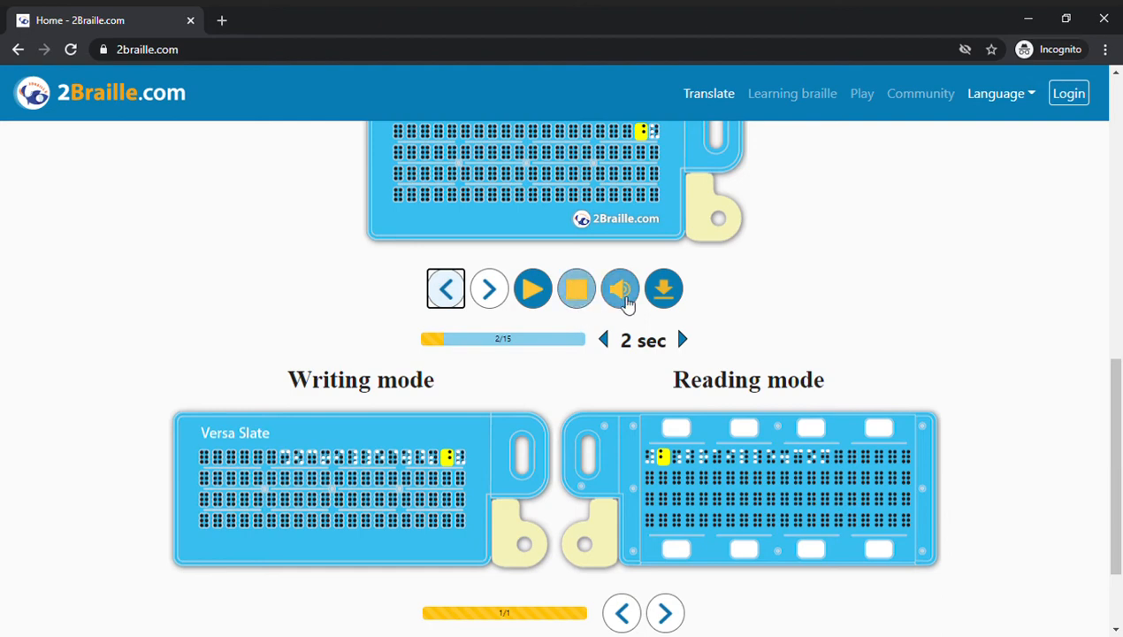
left_click(620, 288)
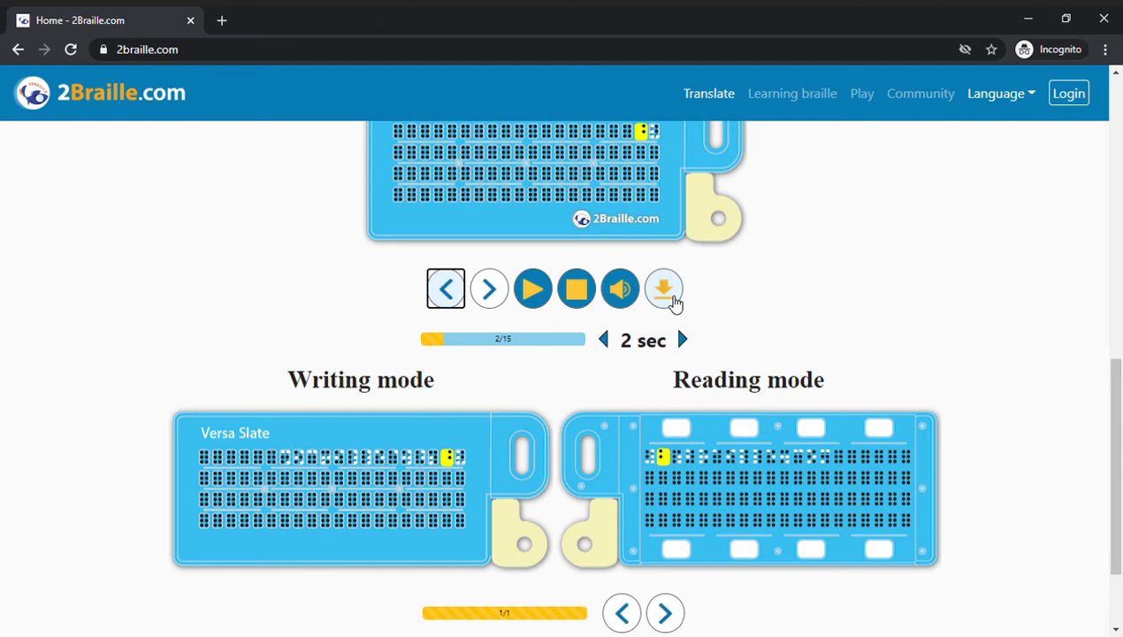
mouse_move(672, 316)
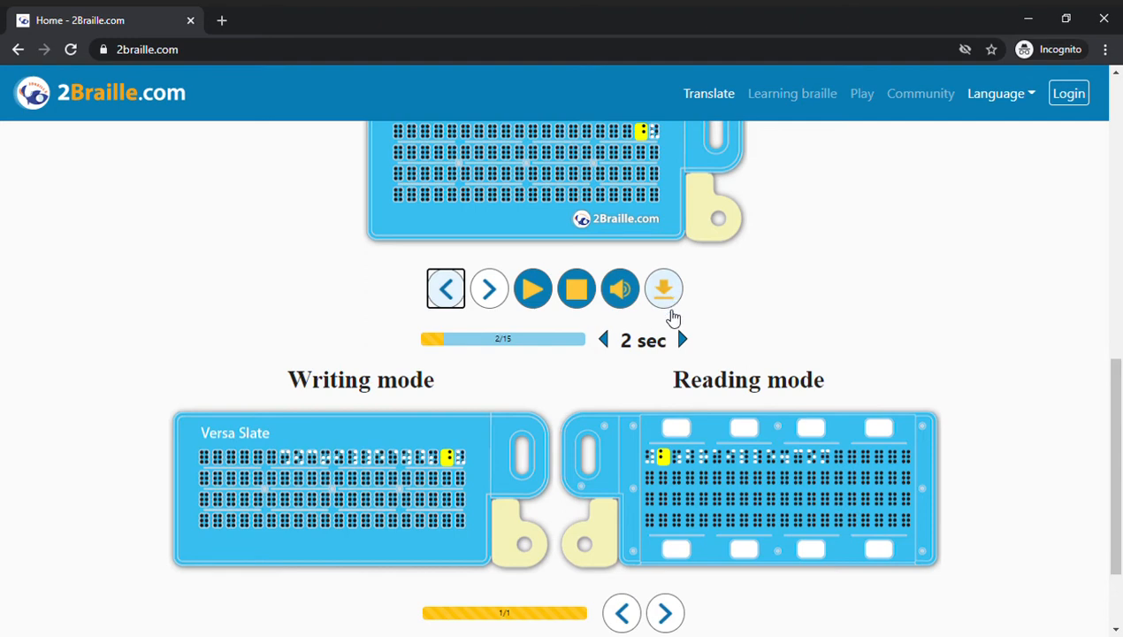
mouse_move(702, 271)
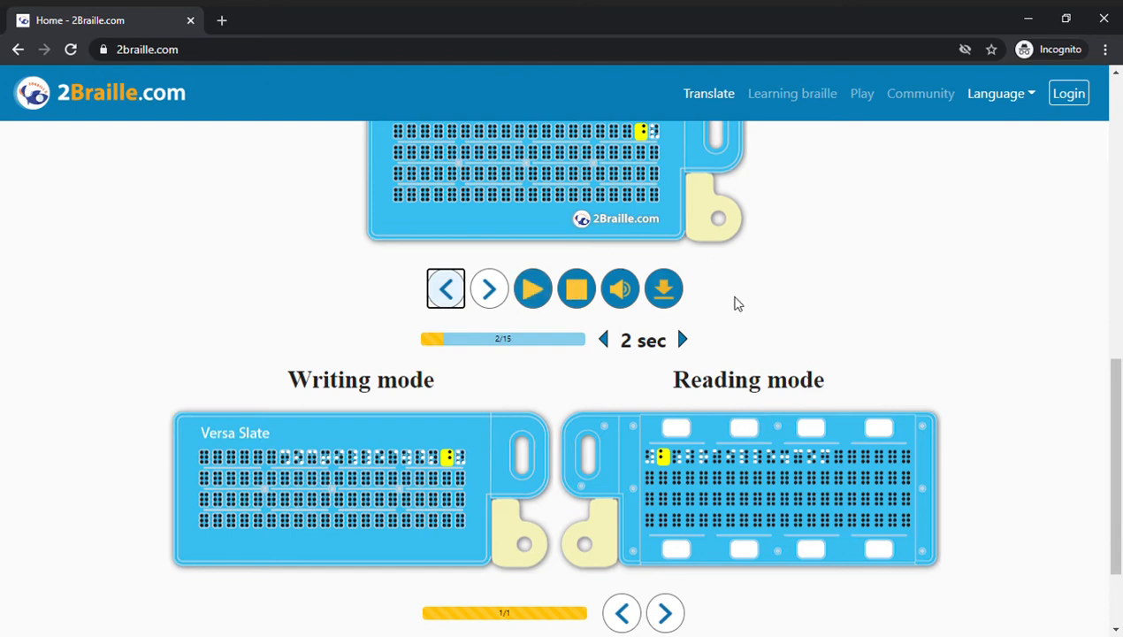
scroll("down", 3)
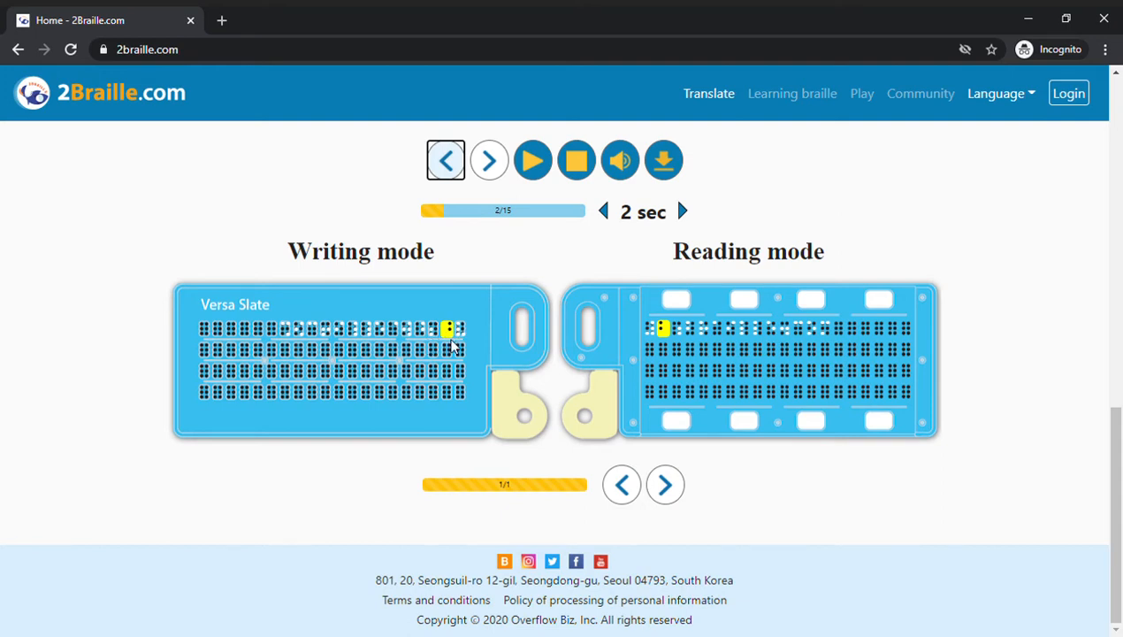
mouse_move(571, 380)
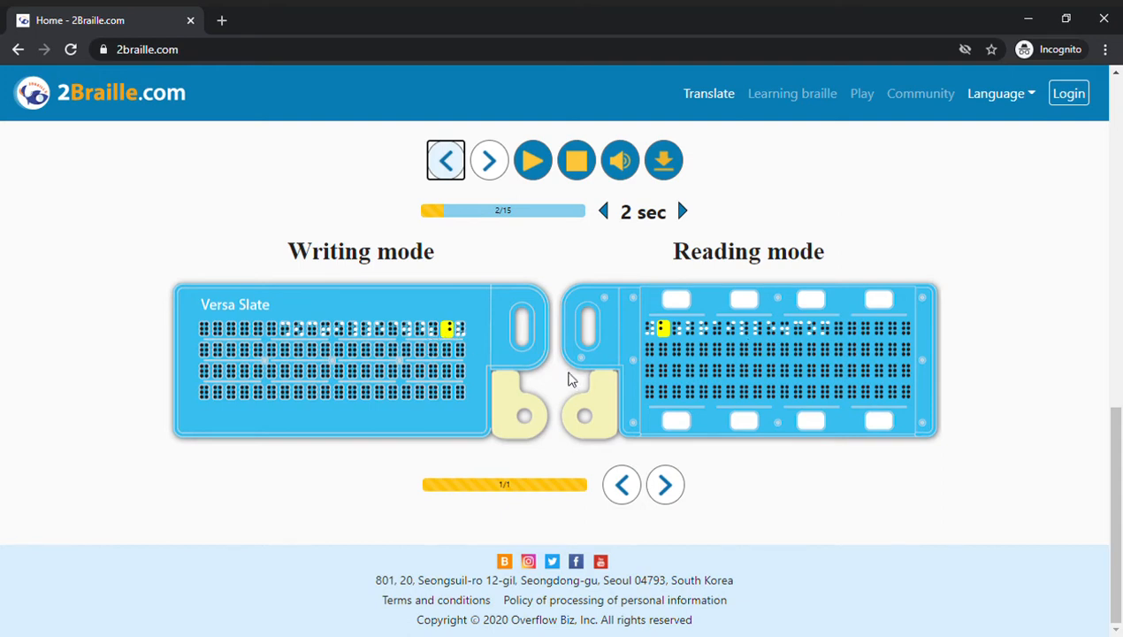
mouse_move(557, 381)
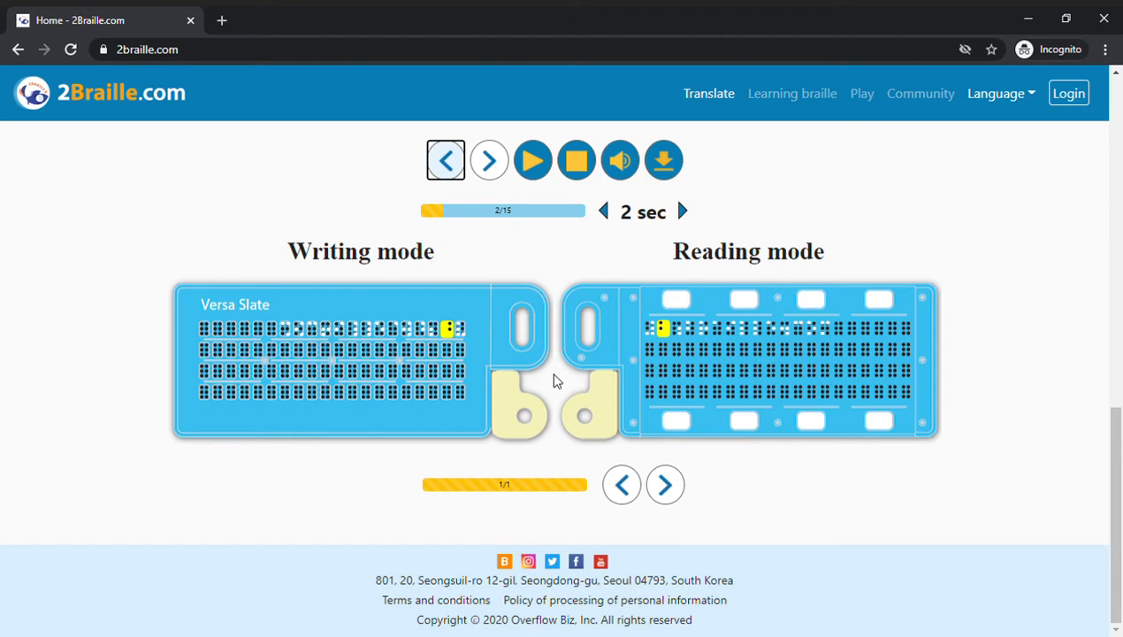
mouse_move(535, 357)
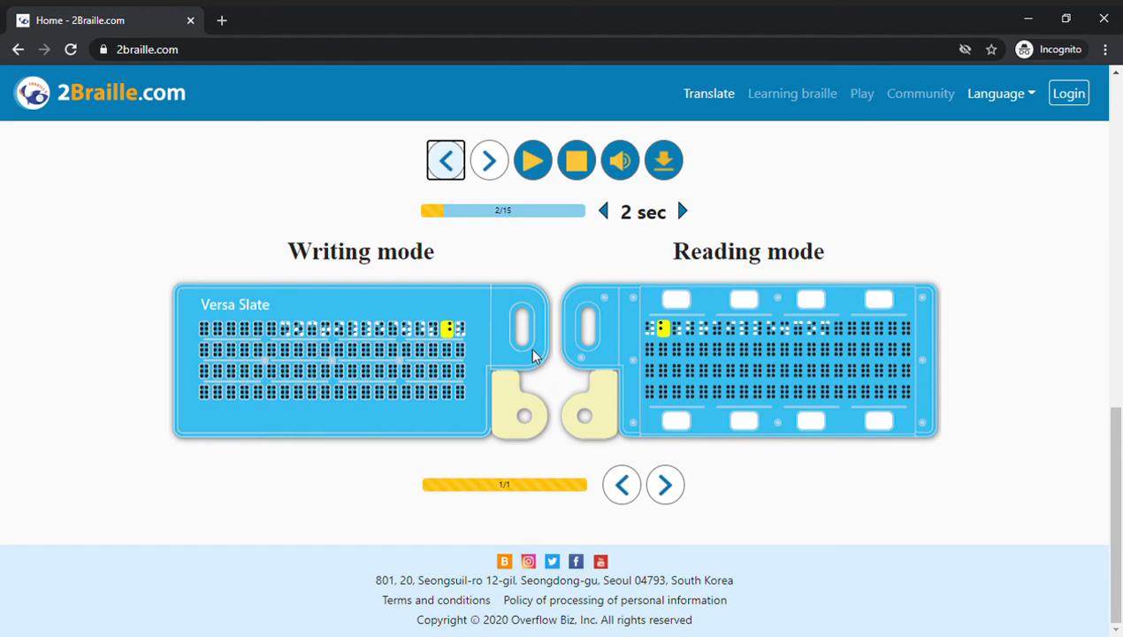
mouse_move(606, 335)
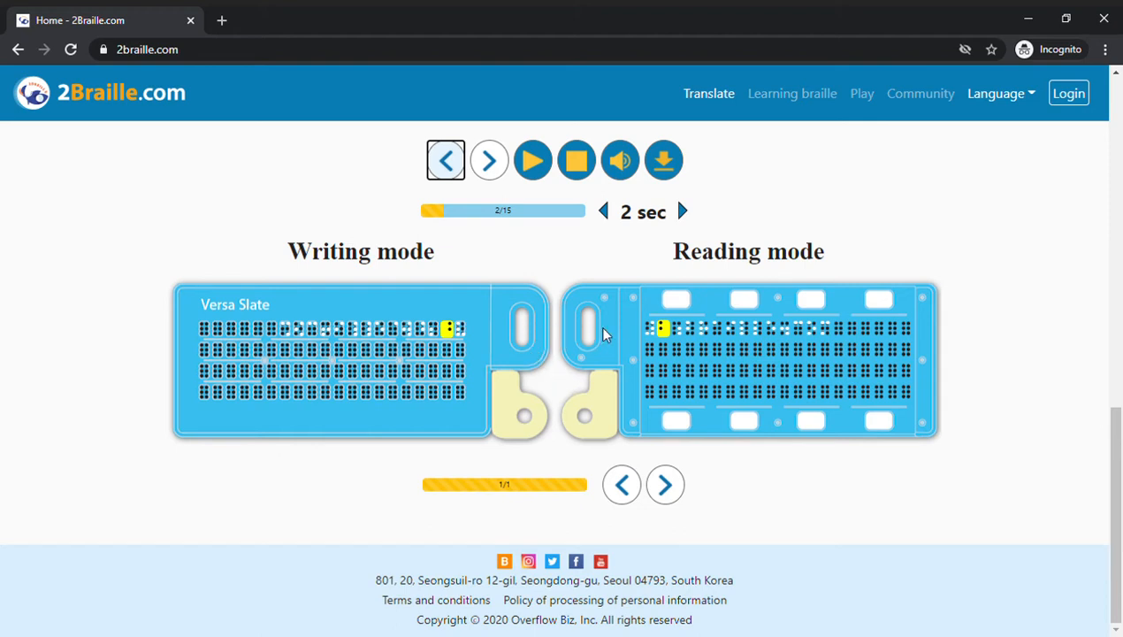
scroll("up", 3)
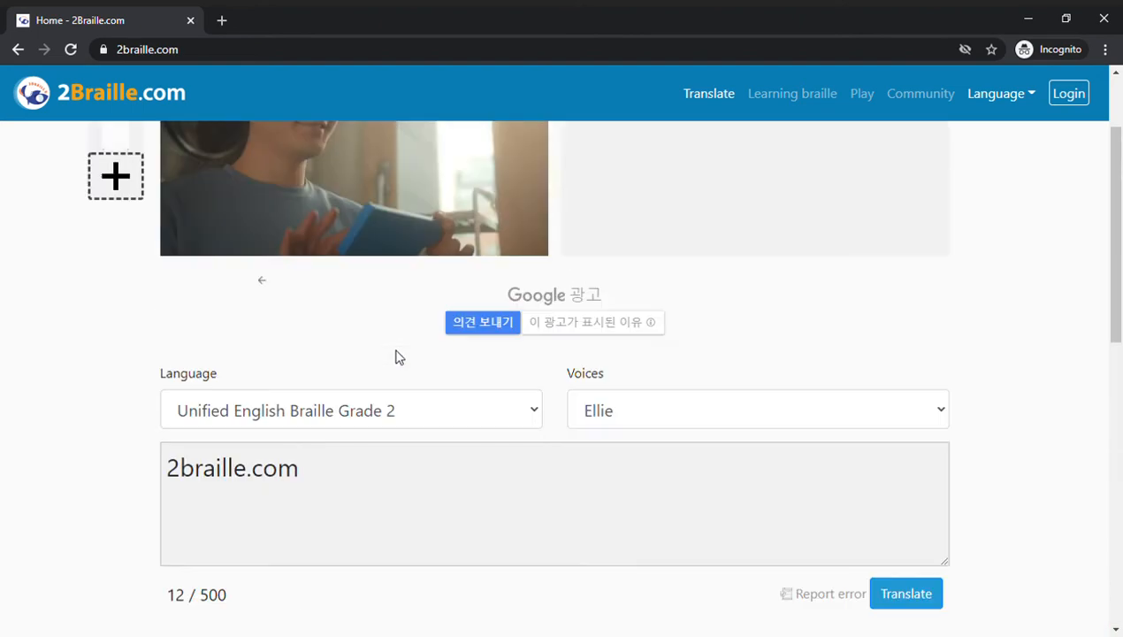
Step: Play and pause the 6dot keypad preview, then advance to cell 5 of 15
scroll("up", 3)
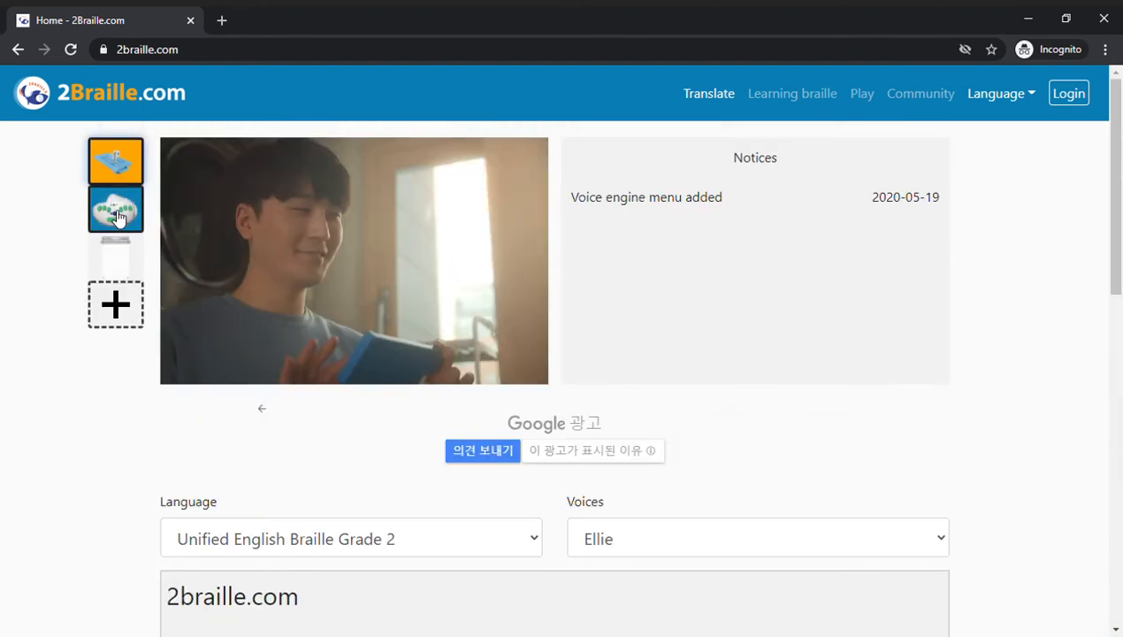
scroll("down", 3)
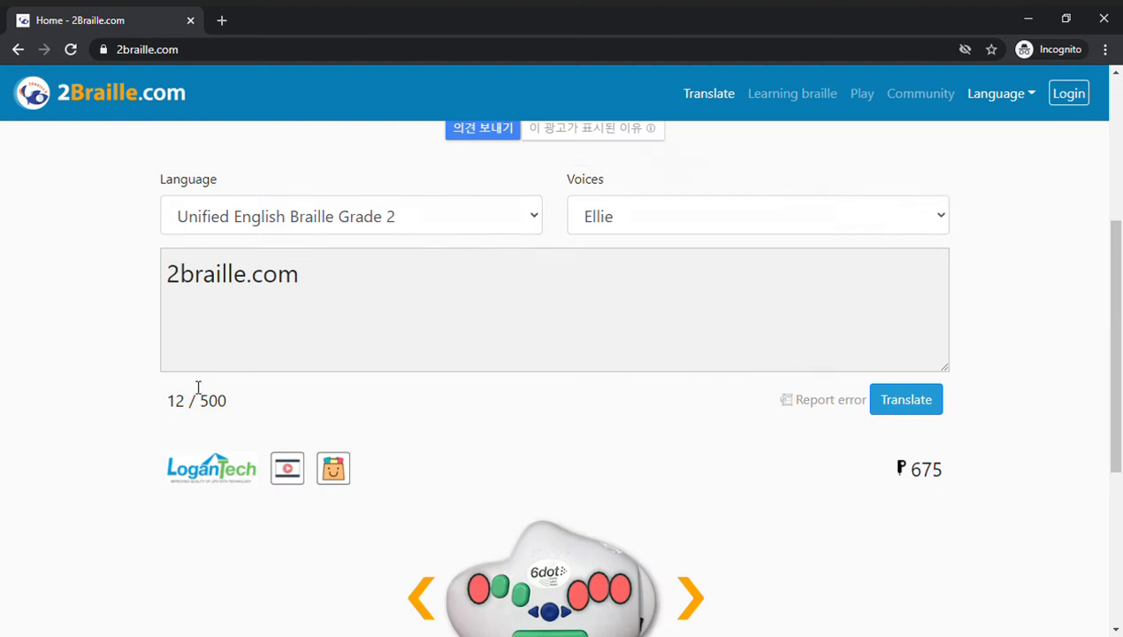
scroll("down", 3)
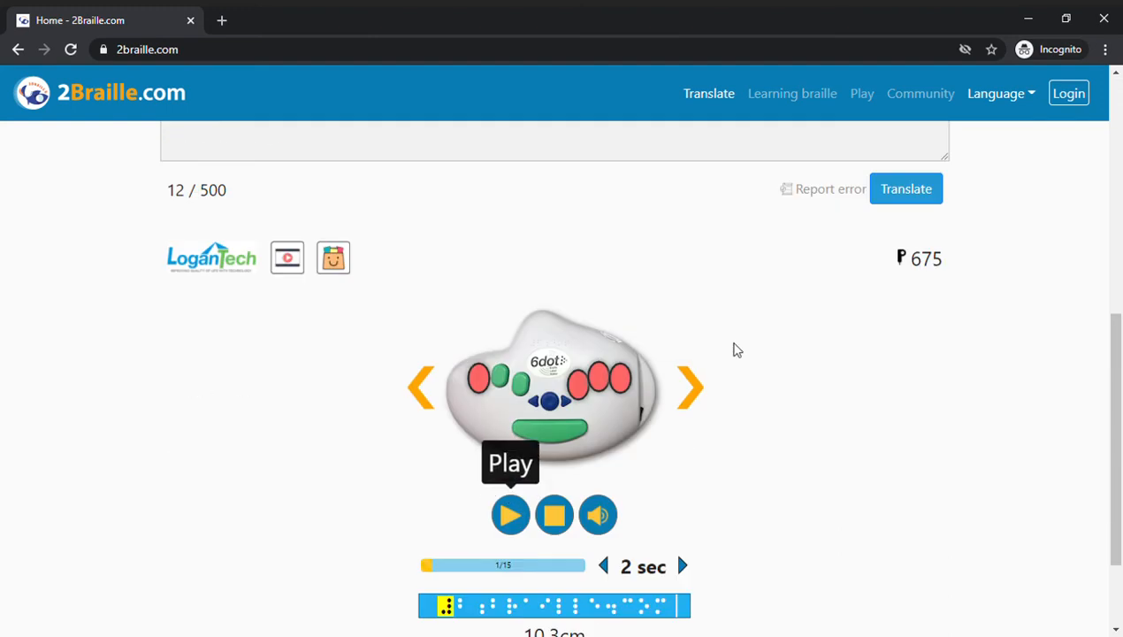
scroll("down", 3)
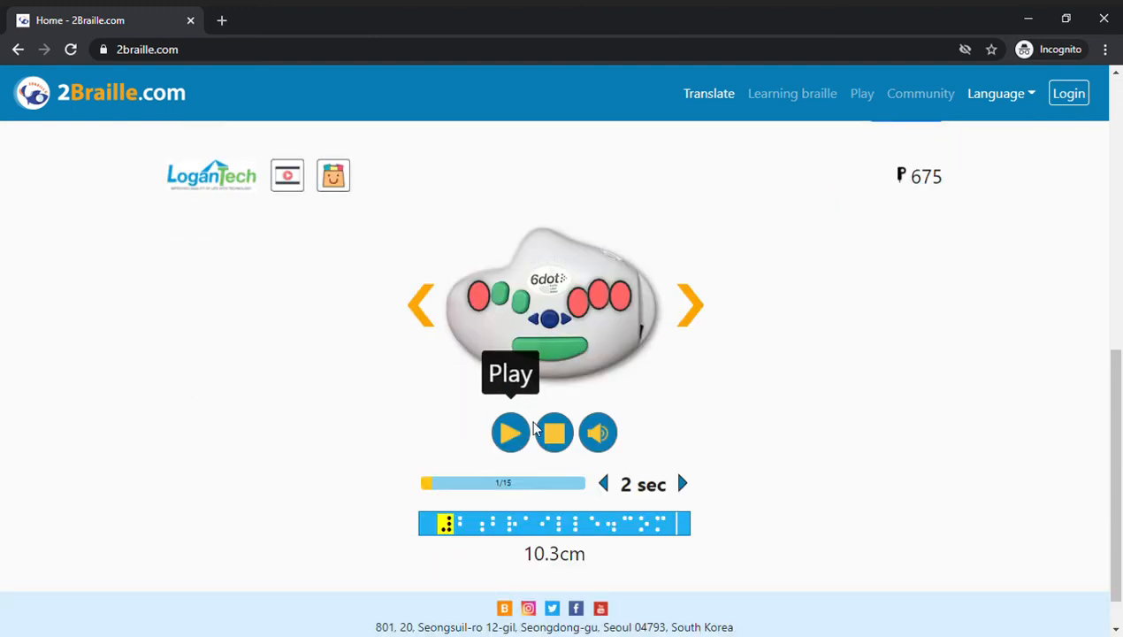
mouse_move(591, 573)
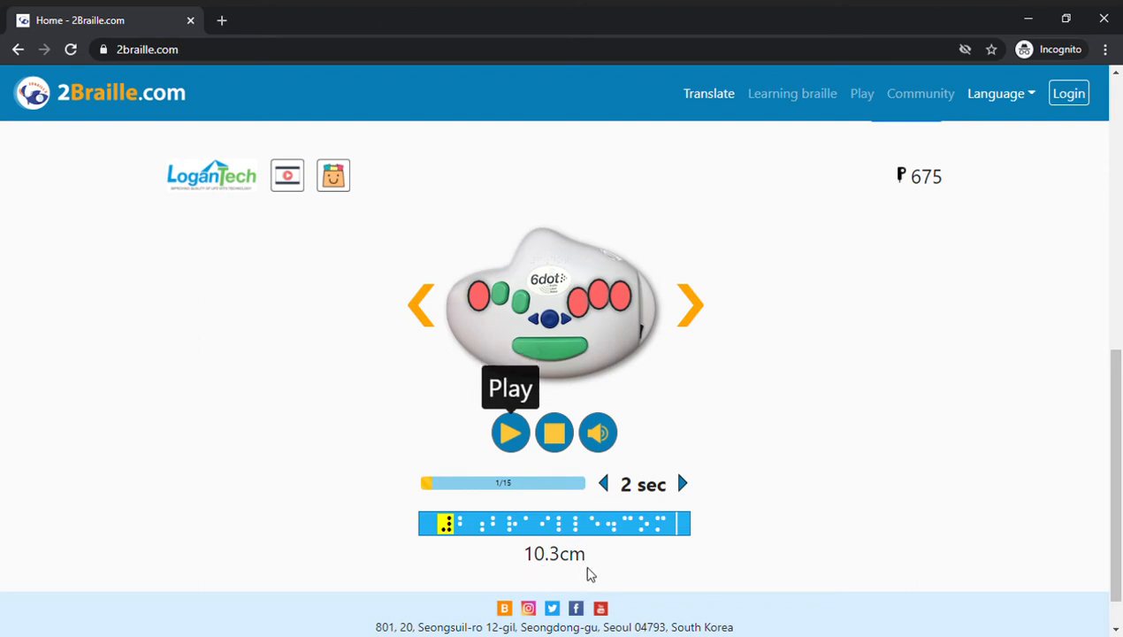
left_click(511, 432)
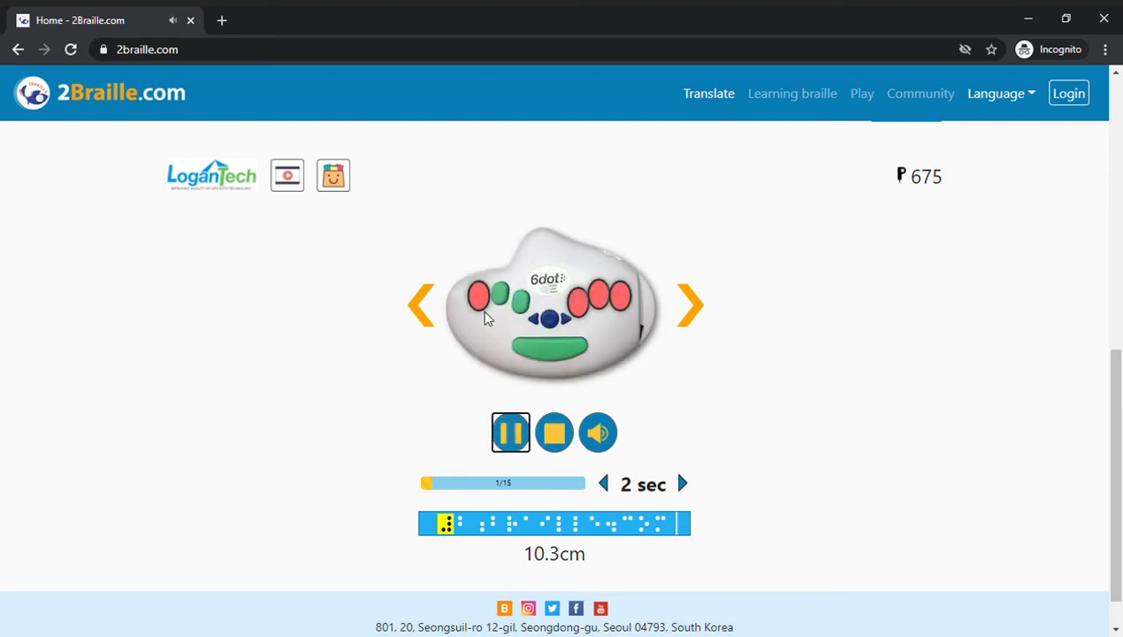
mouse_move(703, 368)
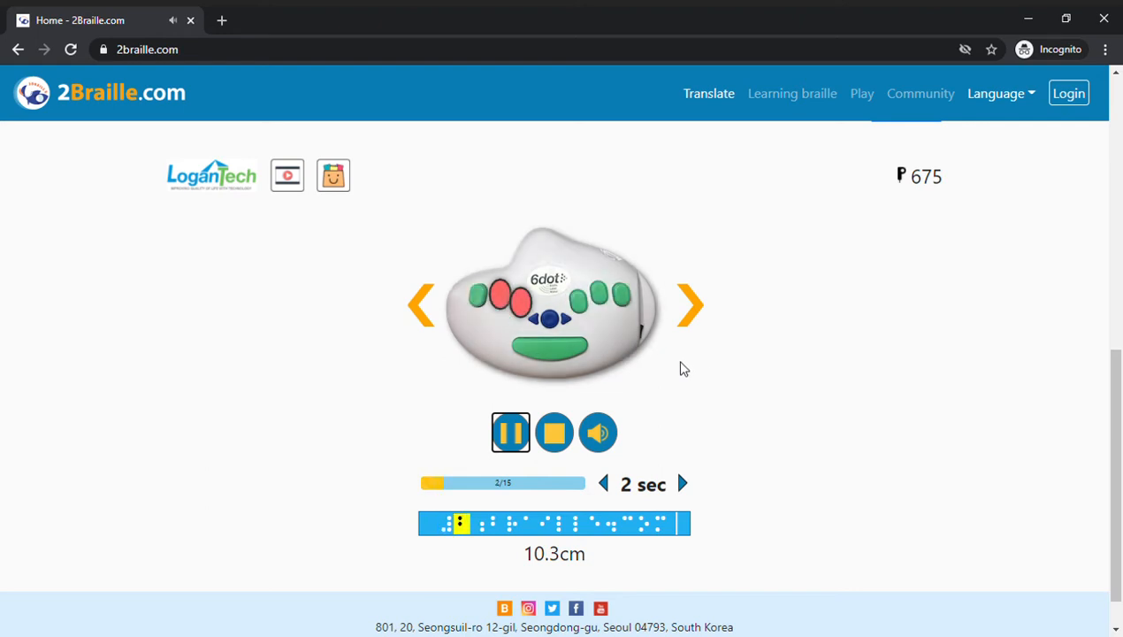
left_click(510, 433)
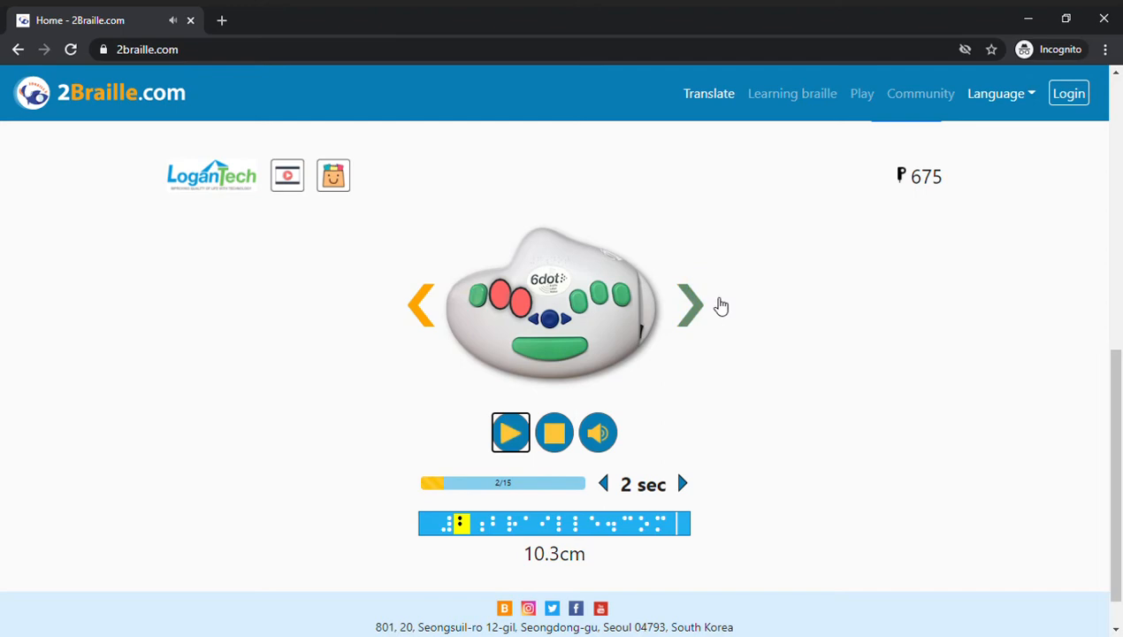
left_click(691, 304)
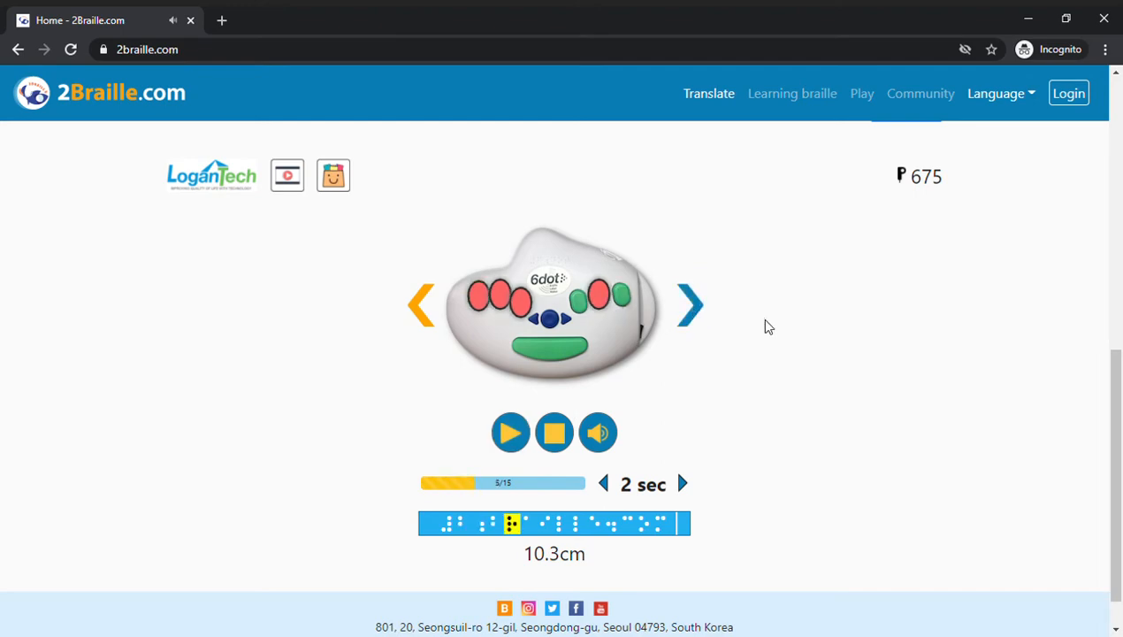
scroll("down", 3)
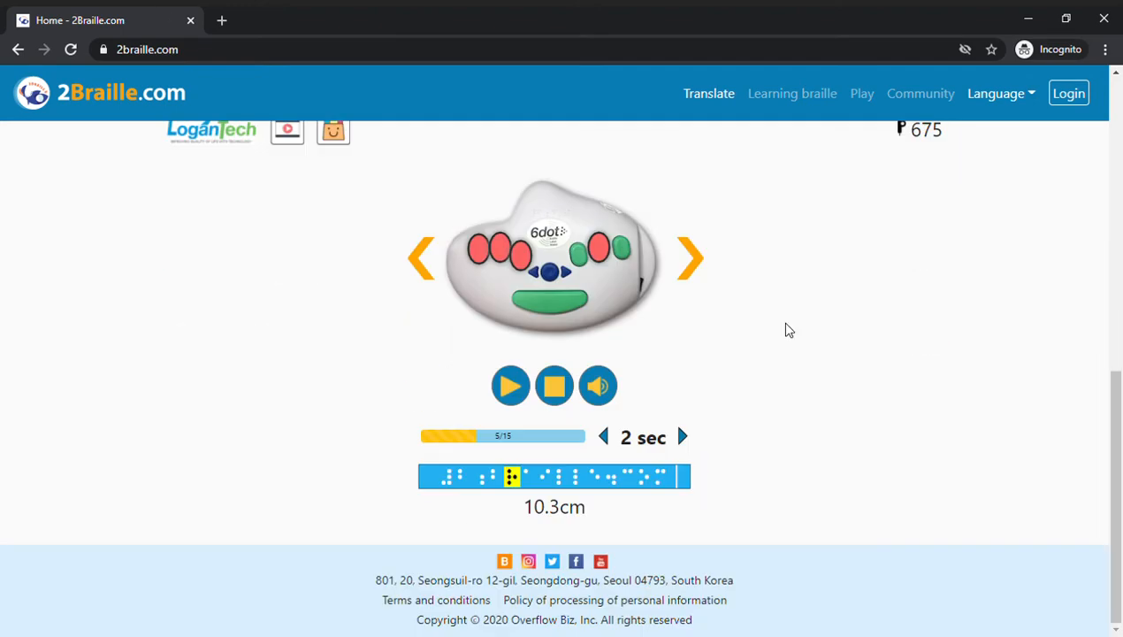
scroll("up", 3)
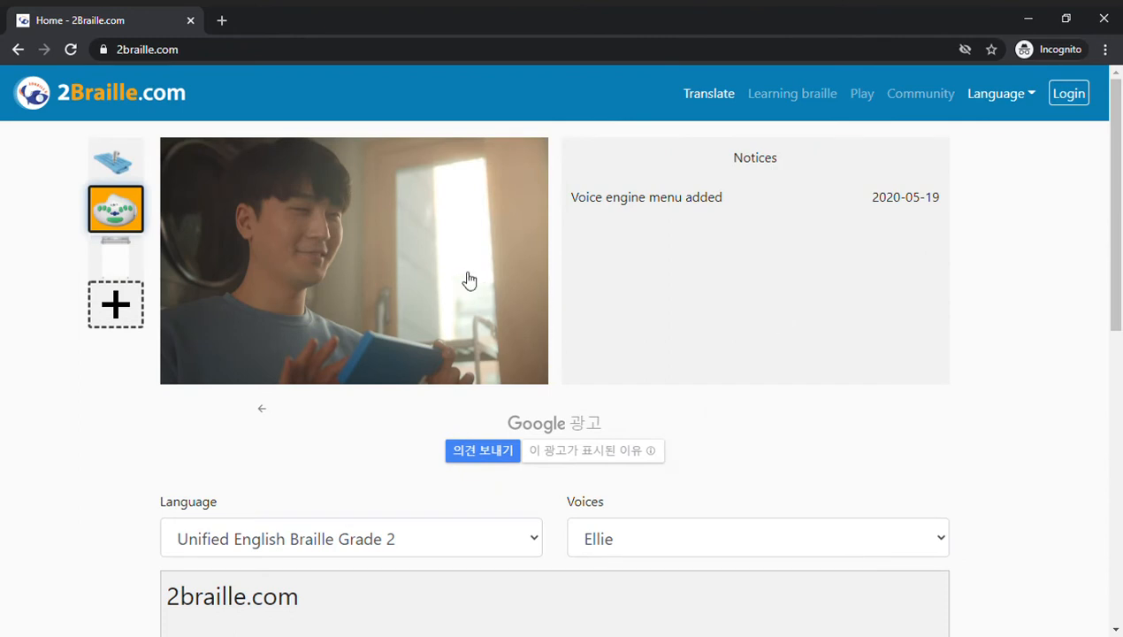
Step: Browse the slate, writing-mode and reading-mode pages, then play and pause the slate playback
scroll("down", 3)
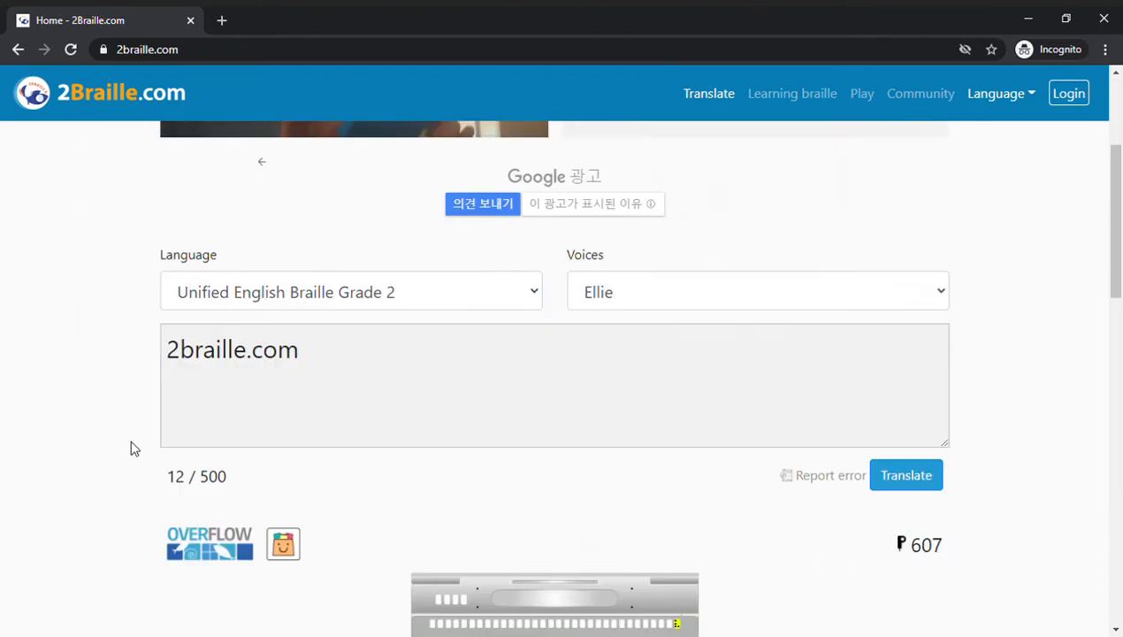
scroll("down", 3)
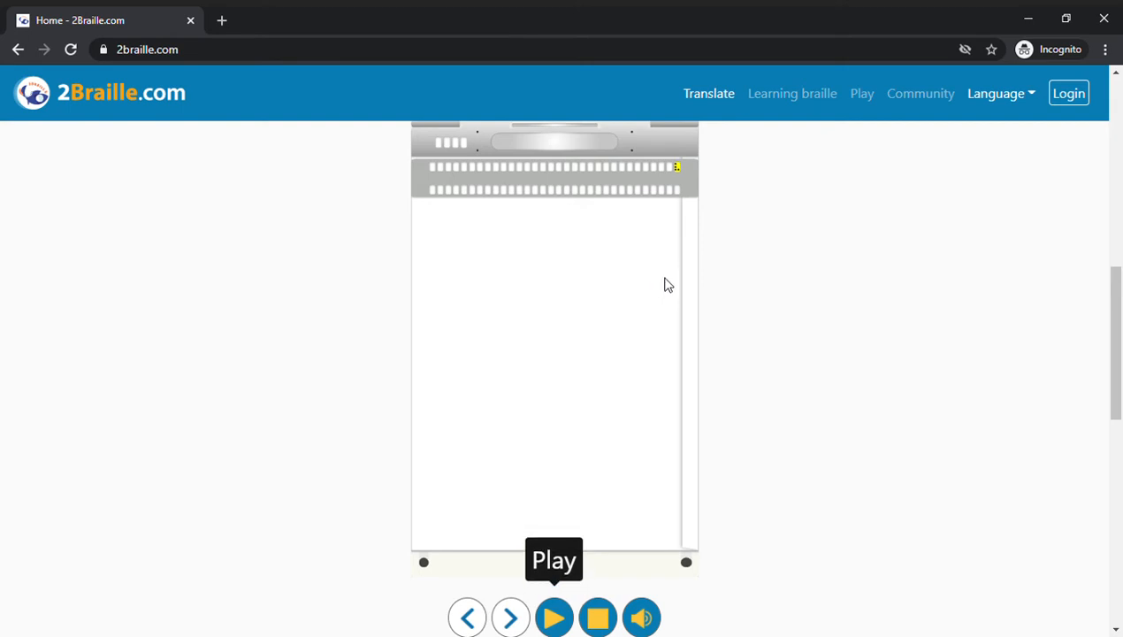
mouse_move(727, 273)
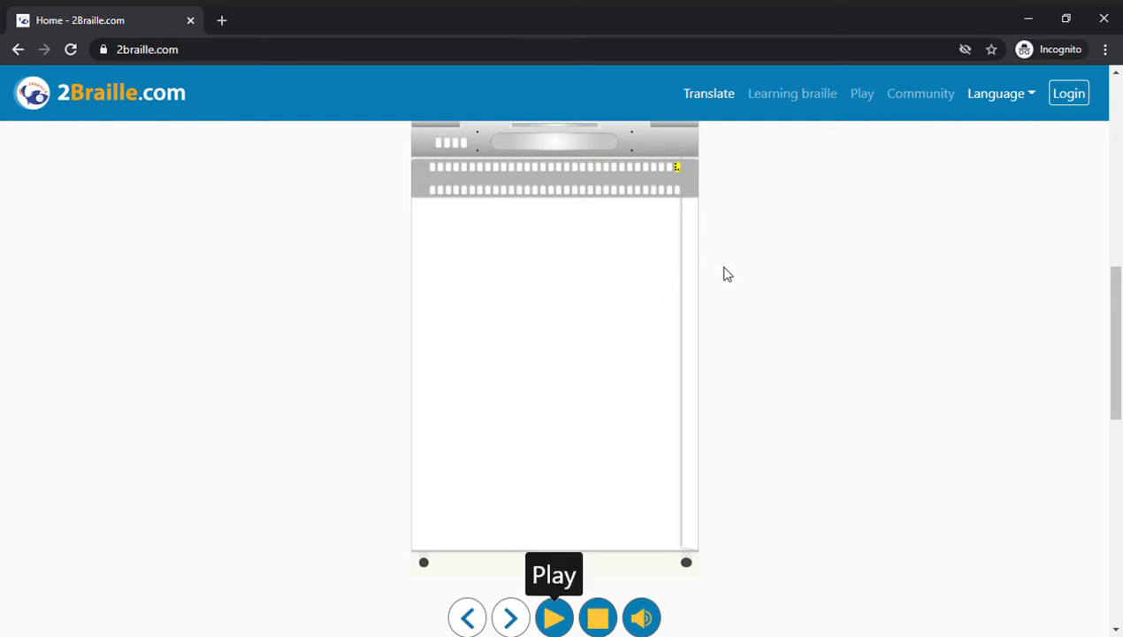
mouse_move(650, 184)
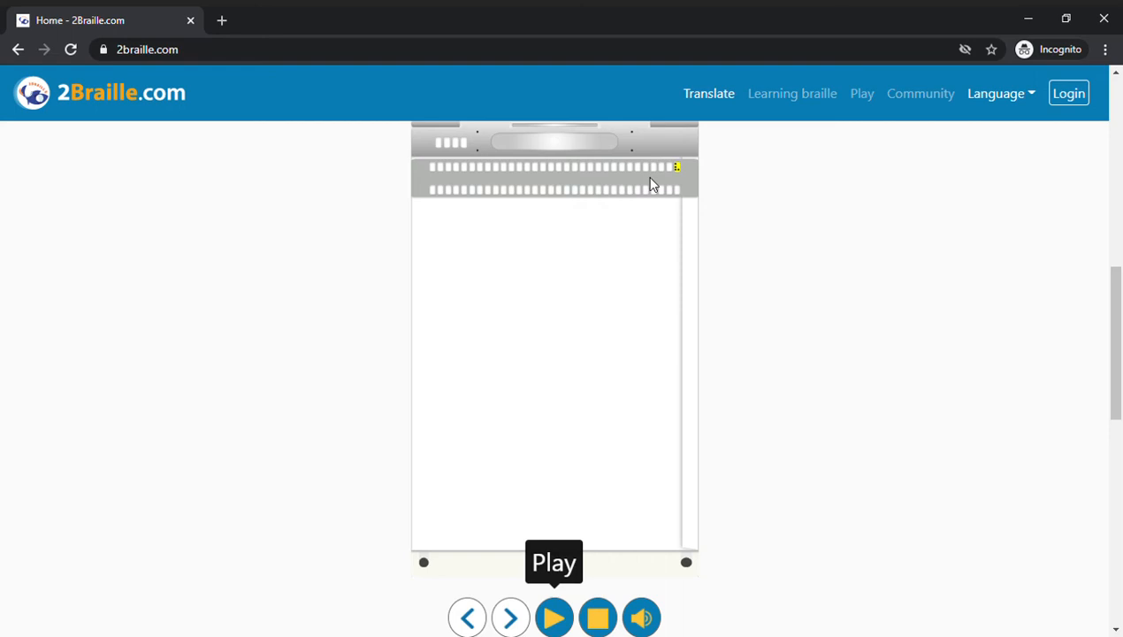
scroll("down", 3)
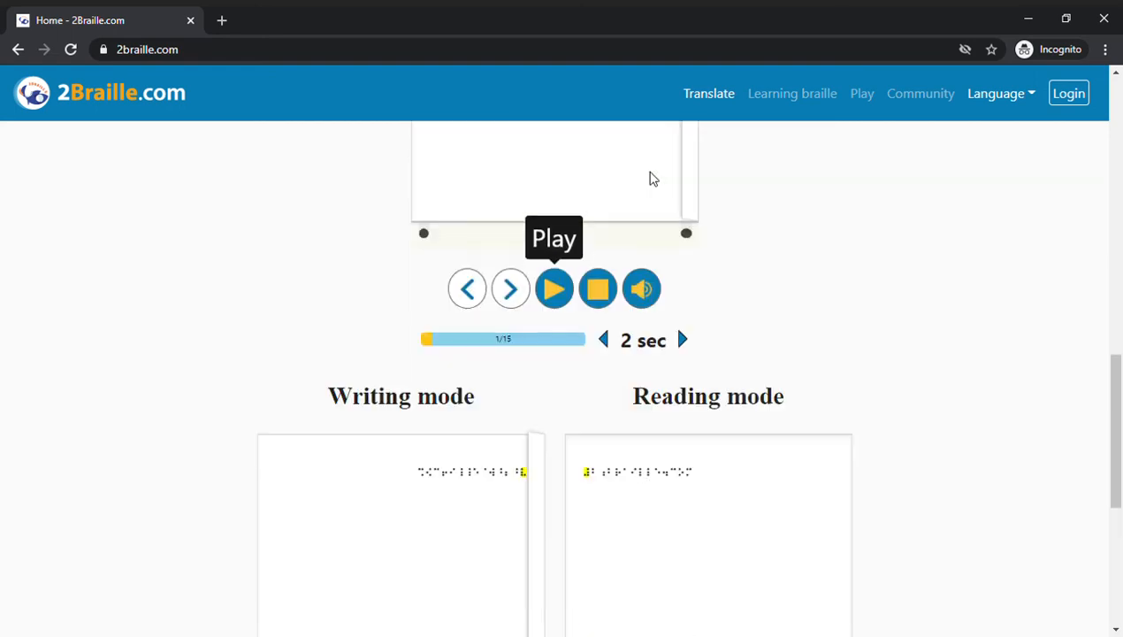
scroll("down", 3)
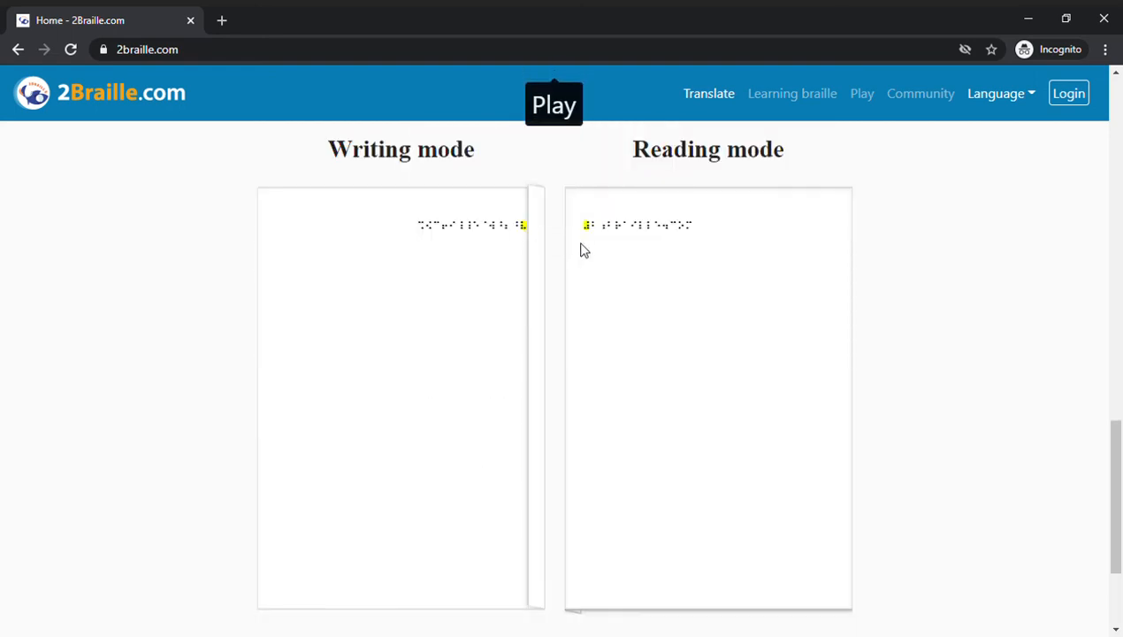
left_click(553, 104)
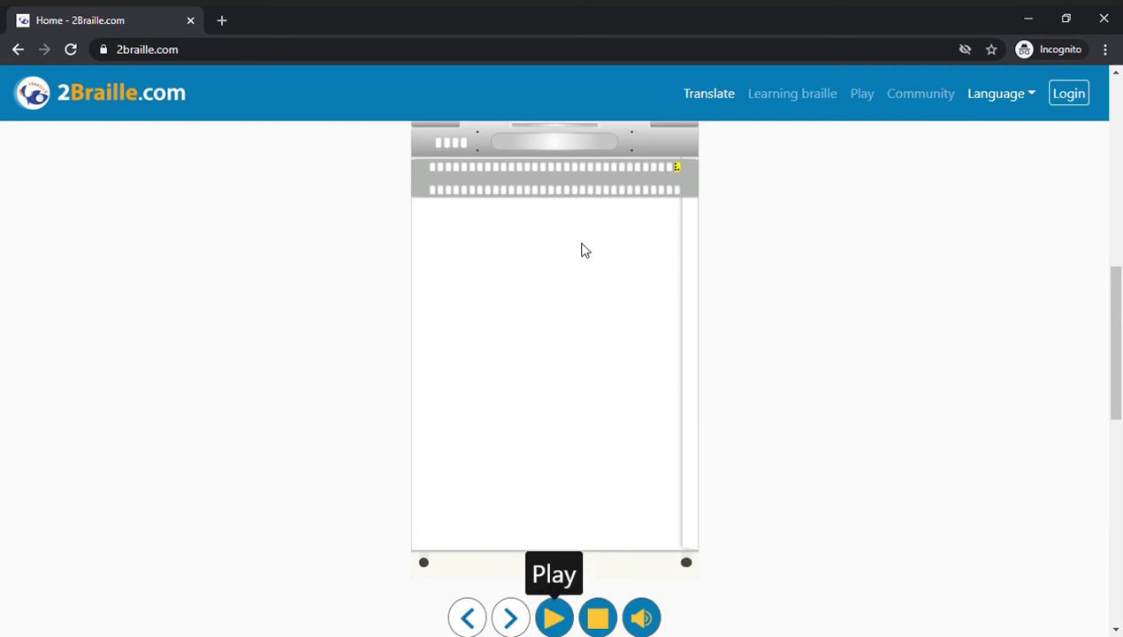
left_click(554, 616)
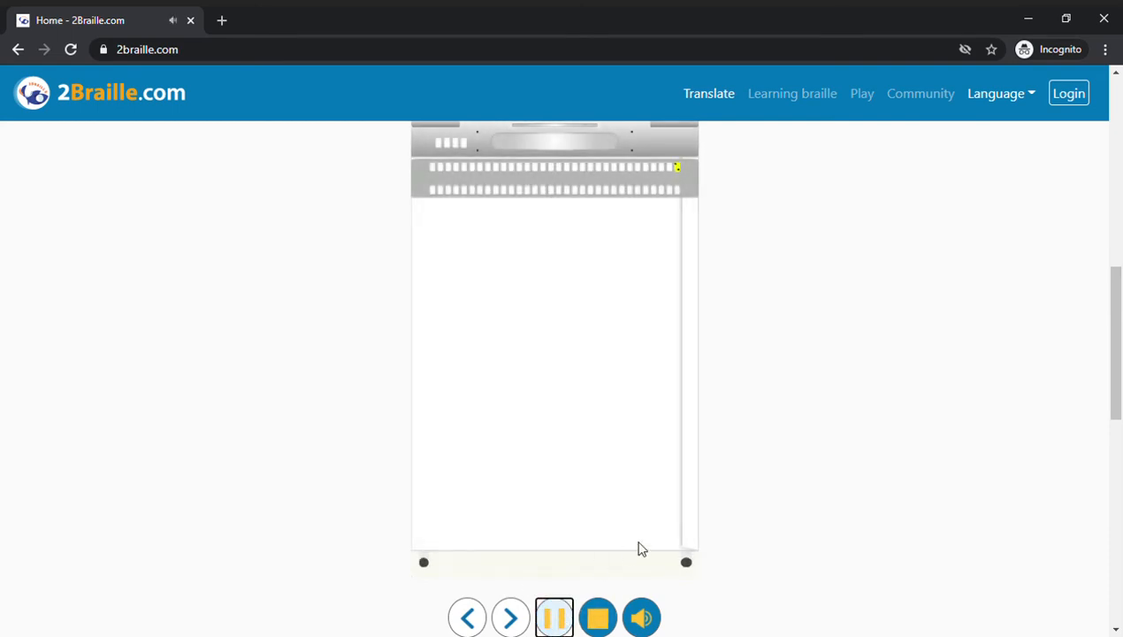
mouse_move(740, 515)
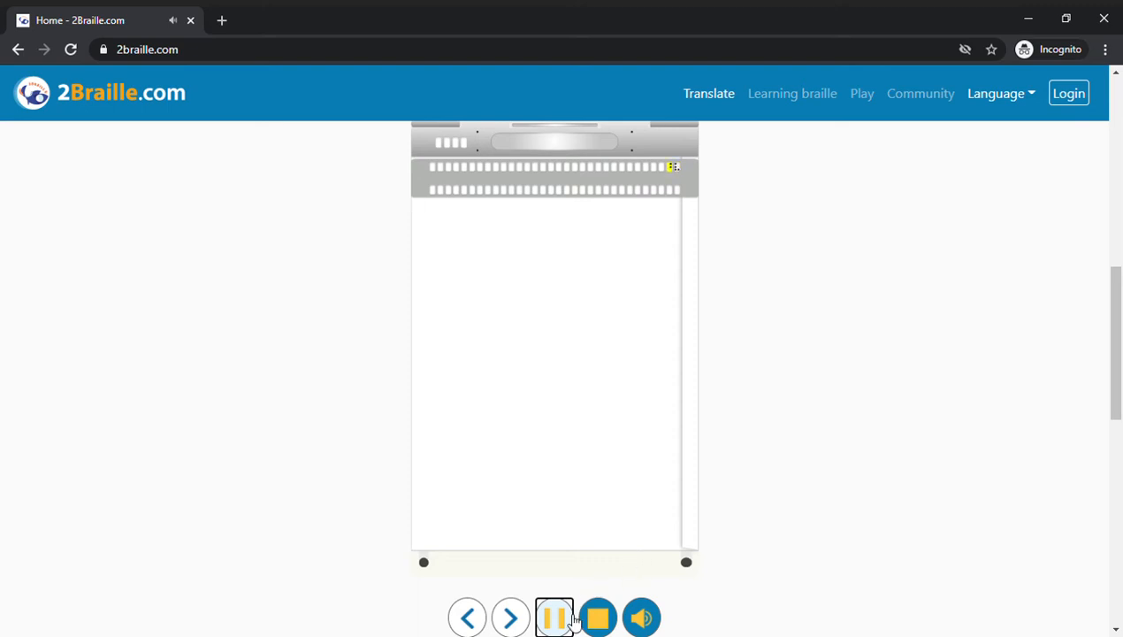
left_click(554, 616)
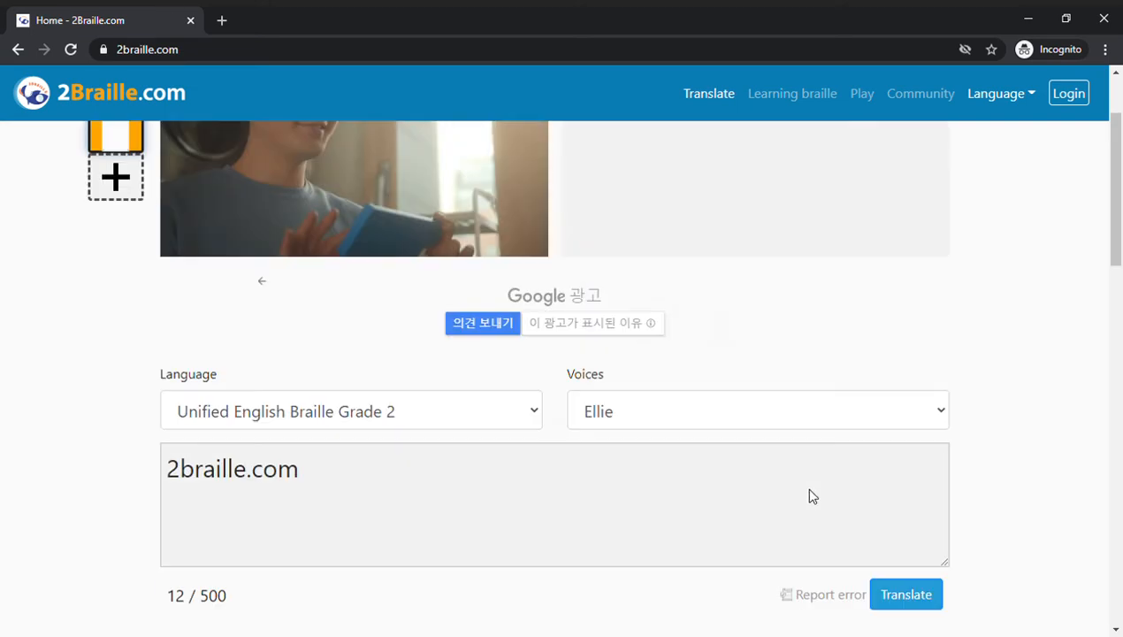
Step: Switch to the Versa Slate device view and review its braille output for '2braille.com'
scroll("up", 3)
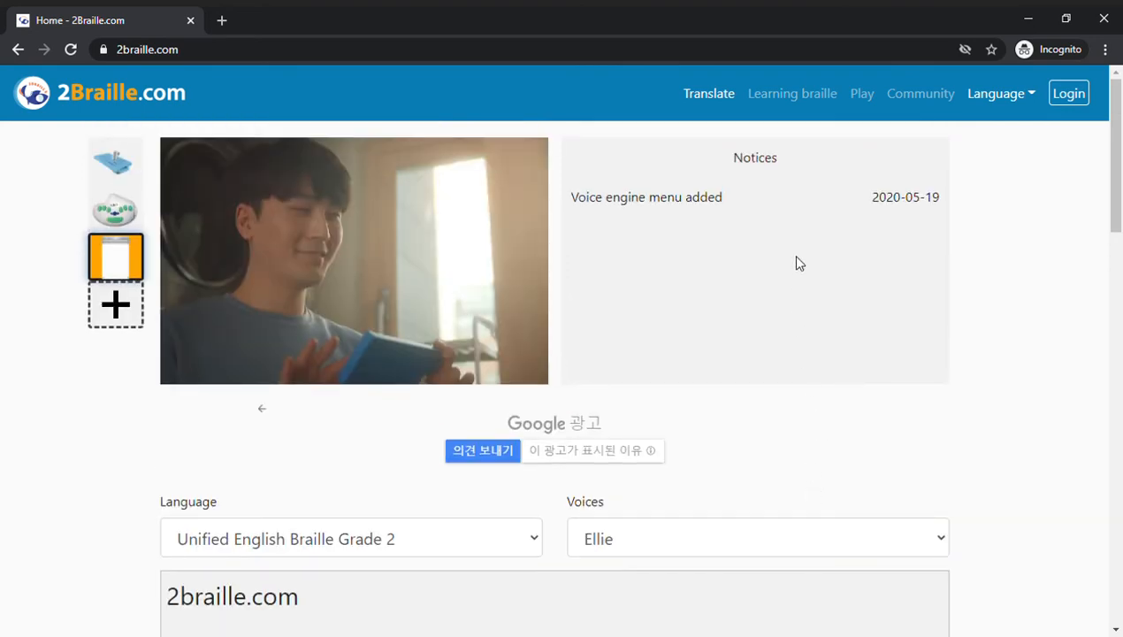
mouse_move(750, 184)
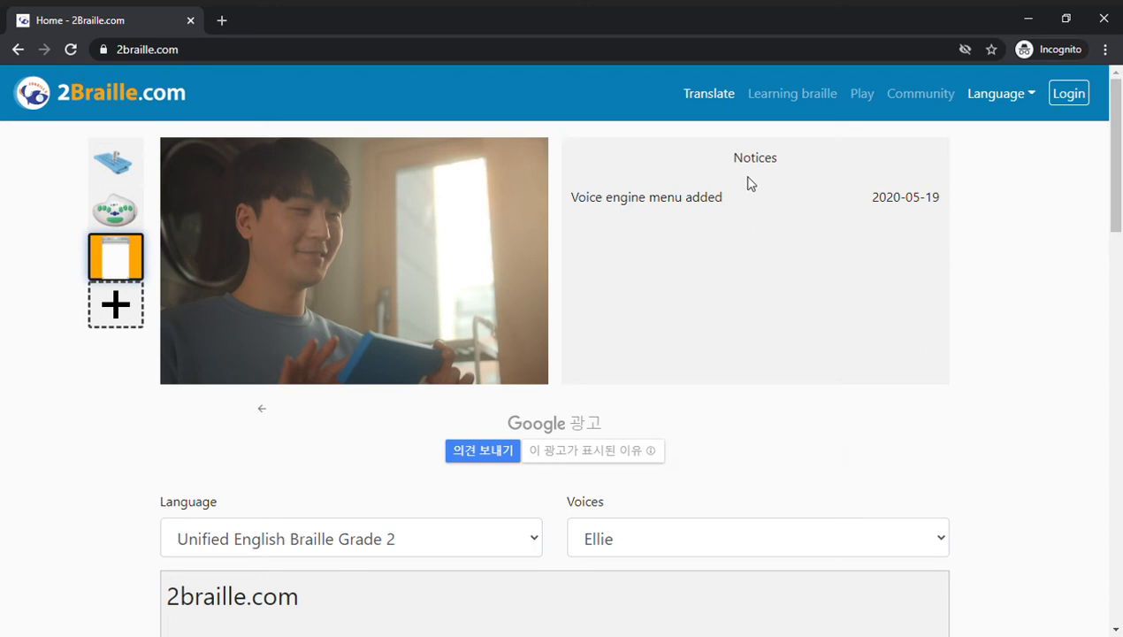
mouse_move(790, 267)
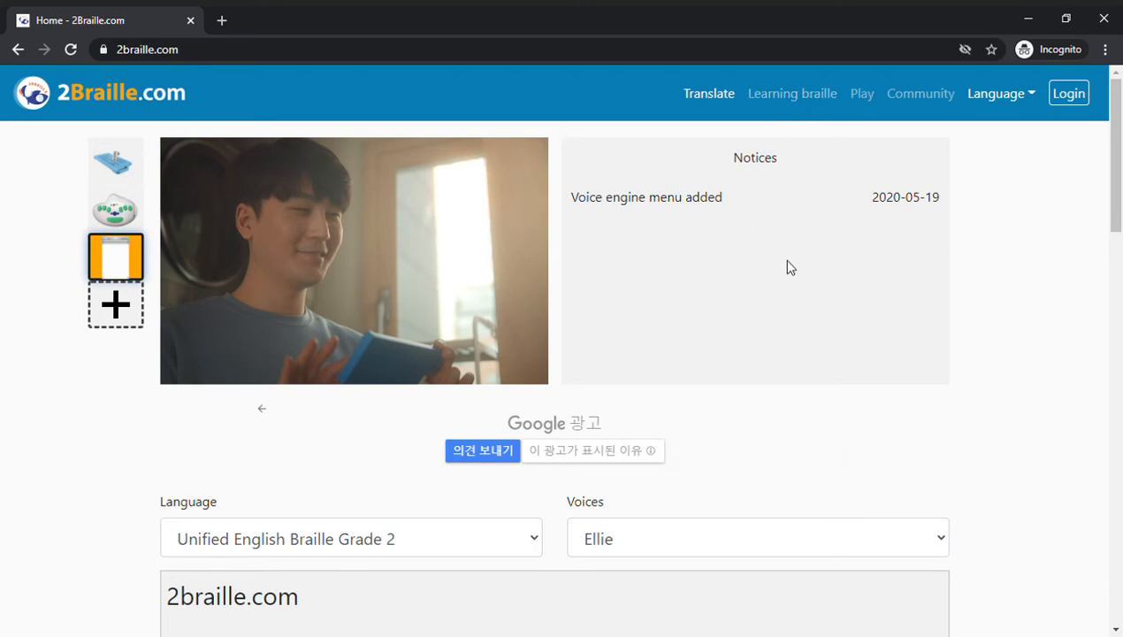
scroll("down", 3)
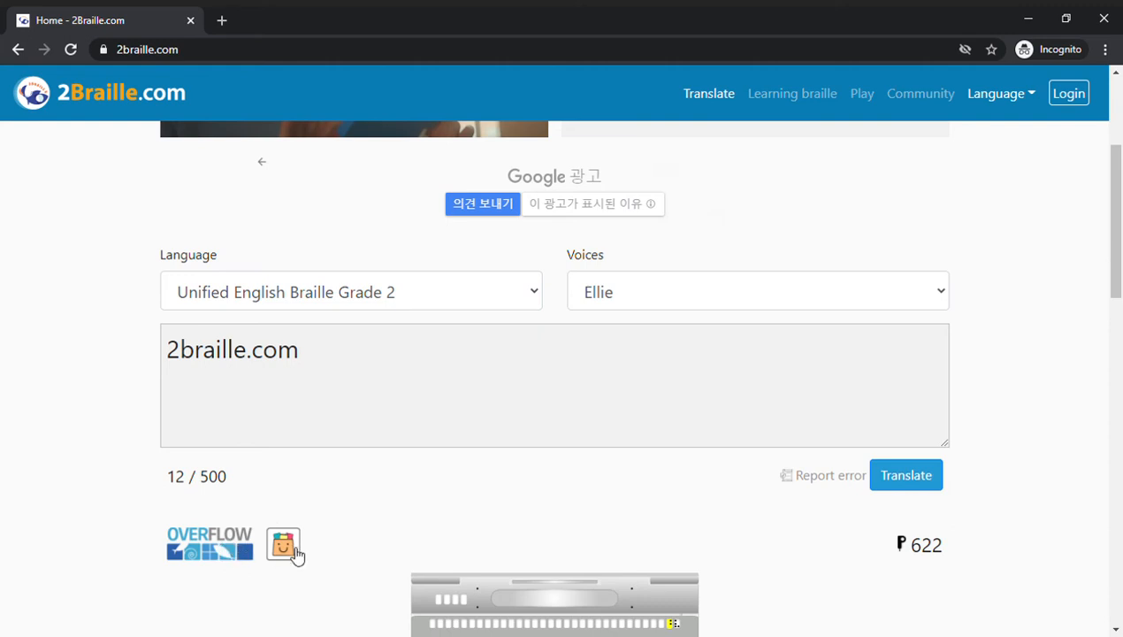
scroll("up", 3)
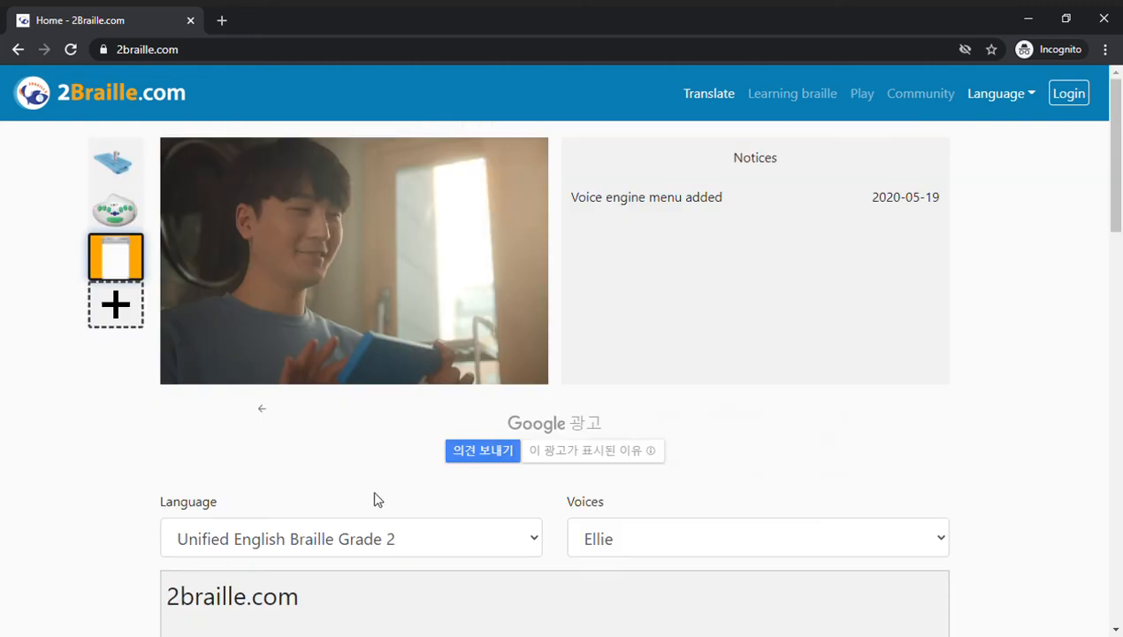
left_click(115, 161)
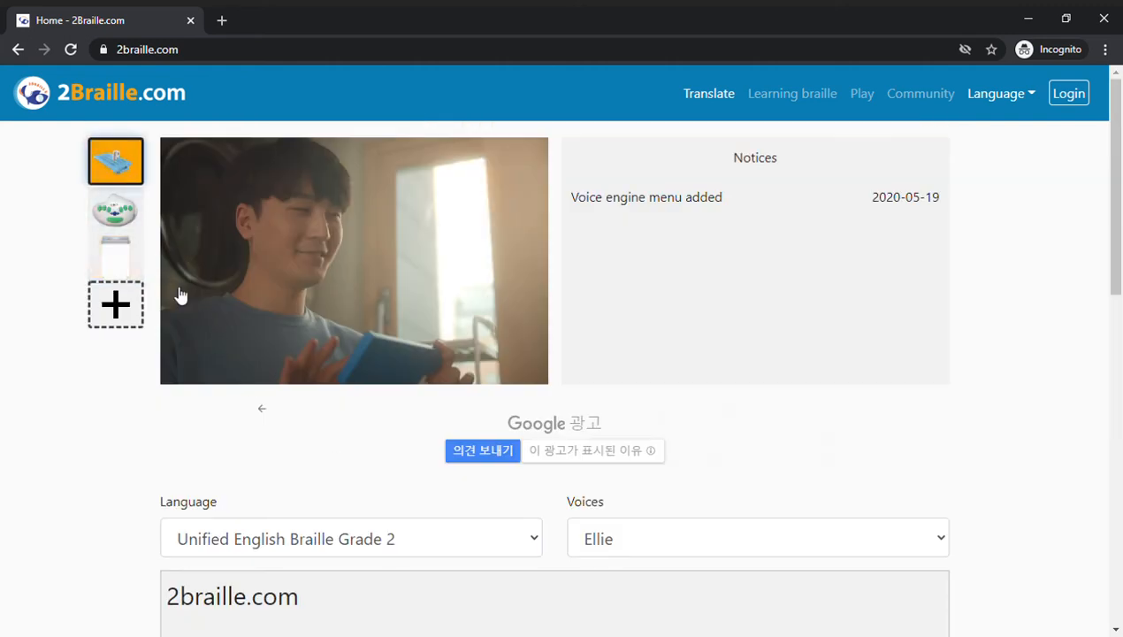
scroll("down", 3)
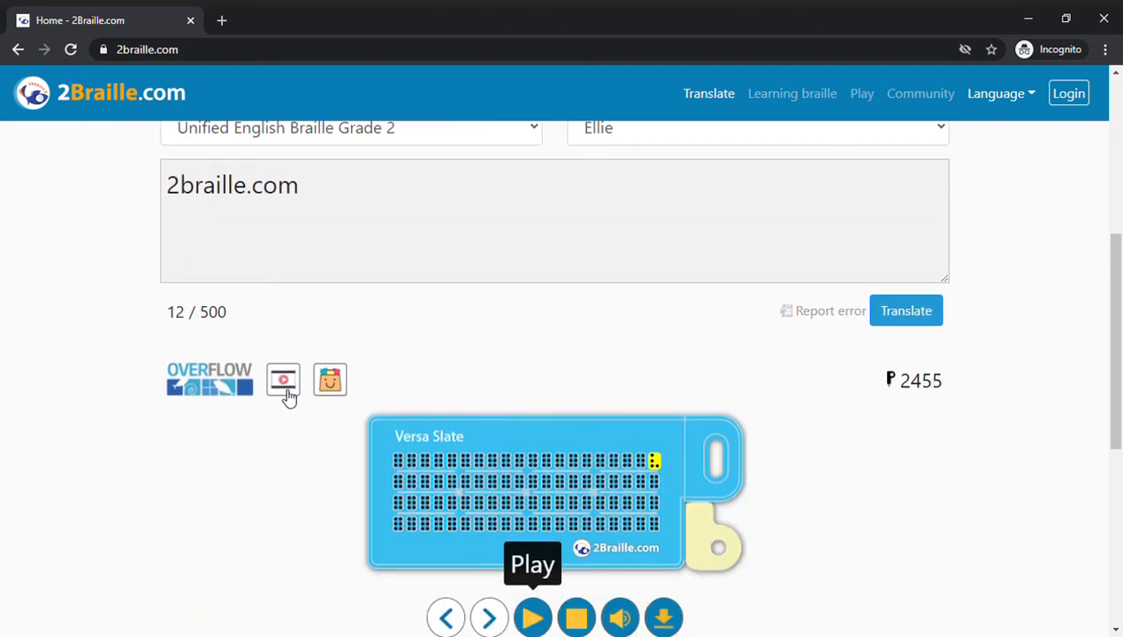
mouse_move(581, 529)
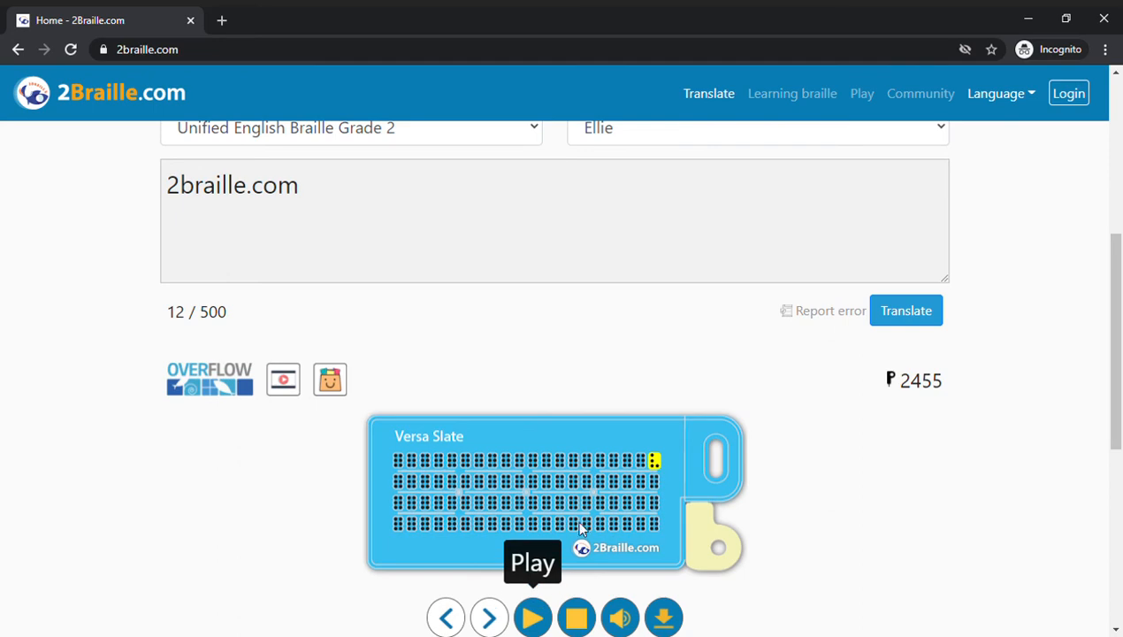
mouse_move(730, 442)
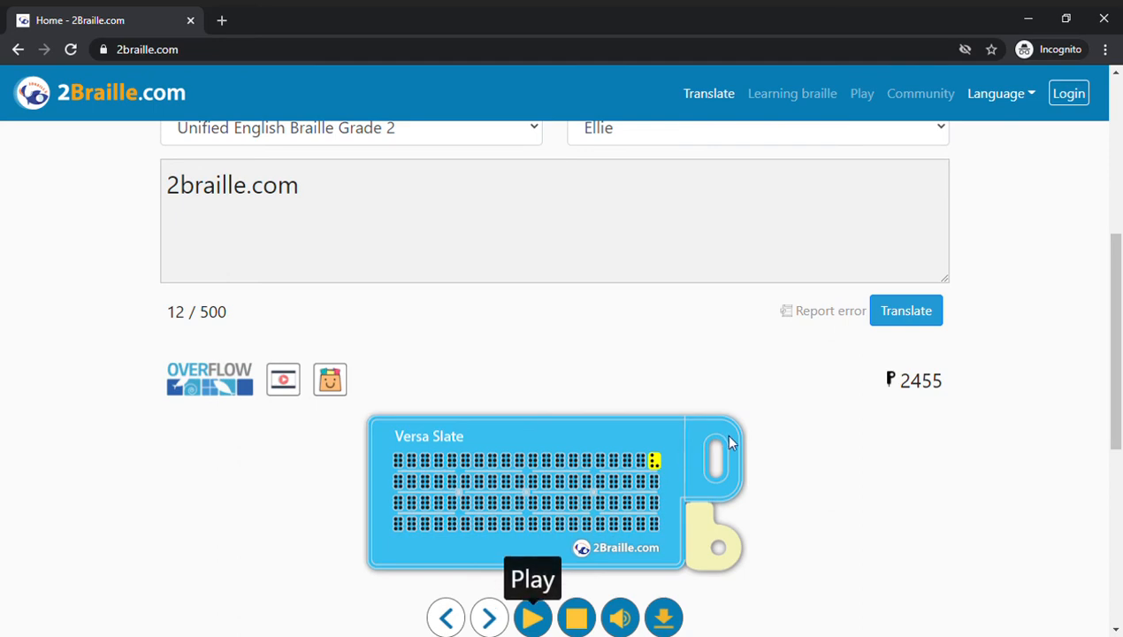
scroll("up", 3)
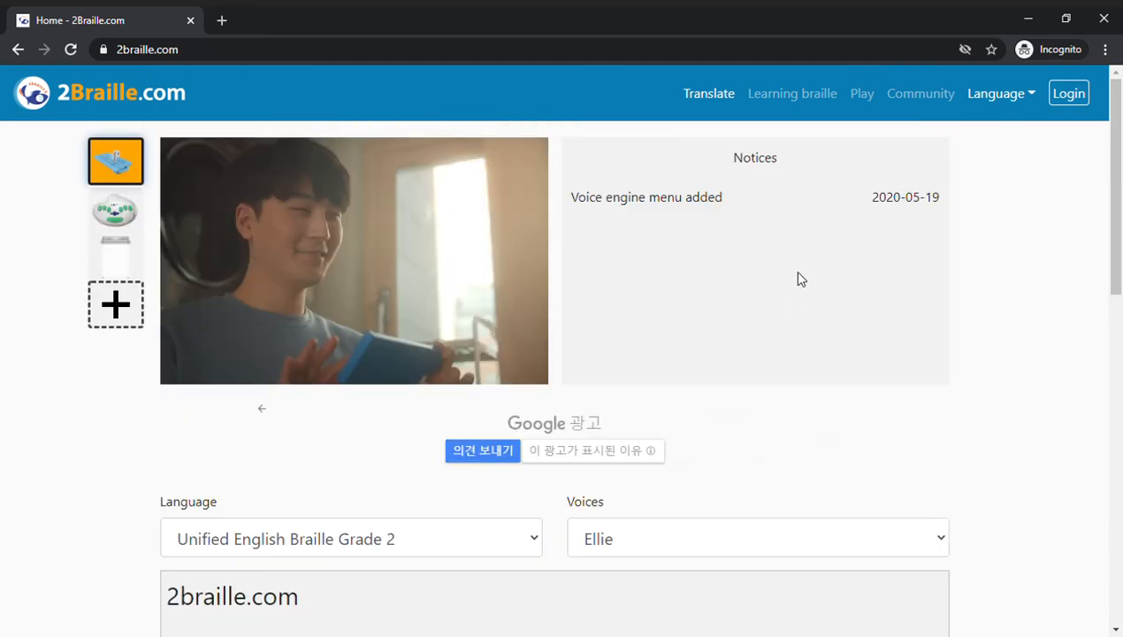
mouse_move(792, 93)
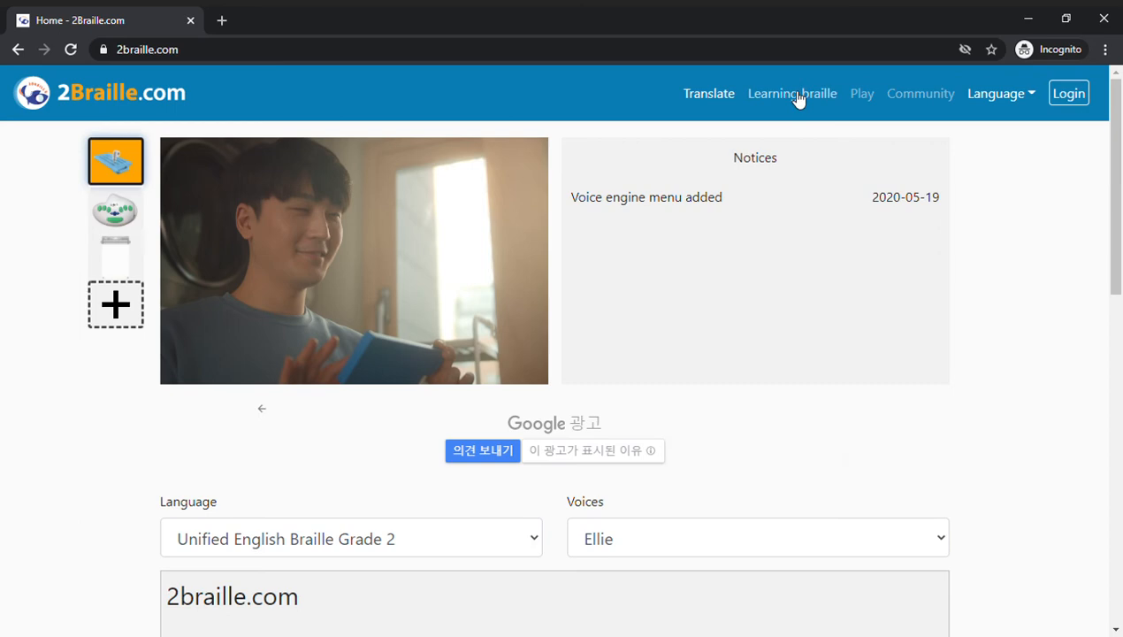
Step: Browse the Learning Braille page's lesson video, lecture list, quiz and braille charts
left_click(791, 93)
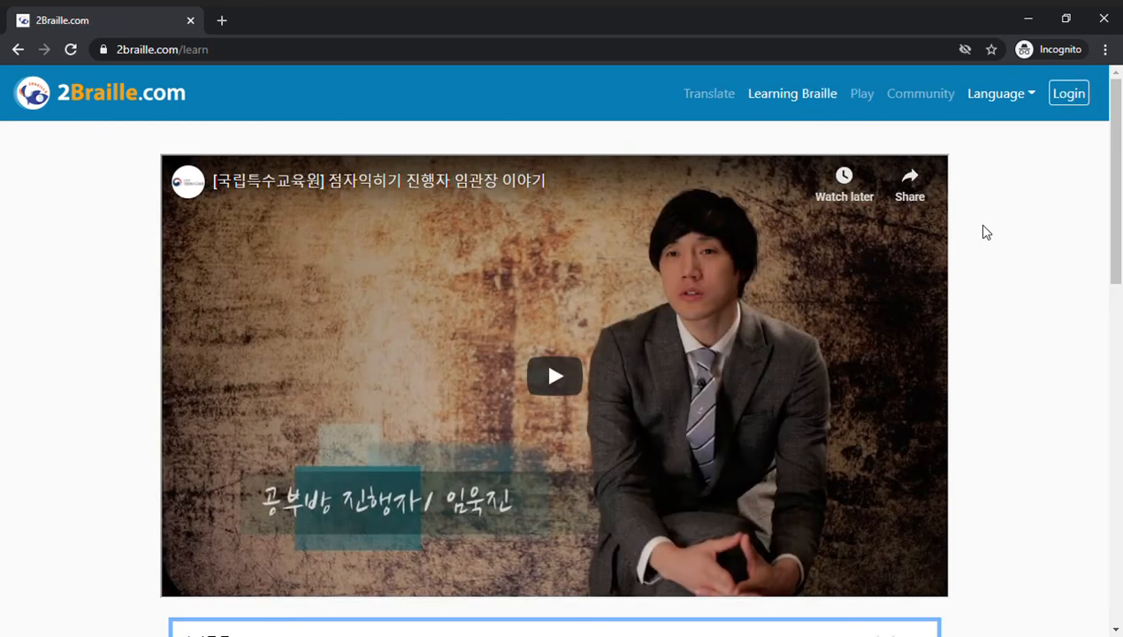
scroll("down", 3)
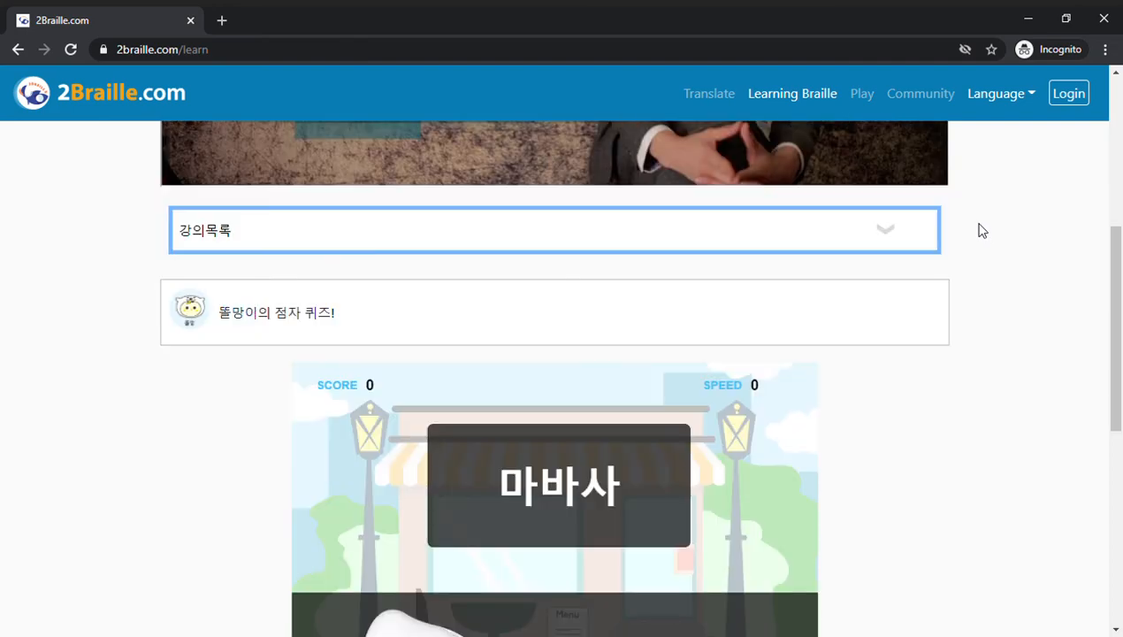
scroll("down", 3)
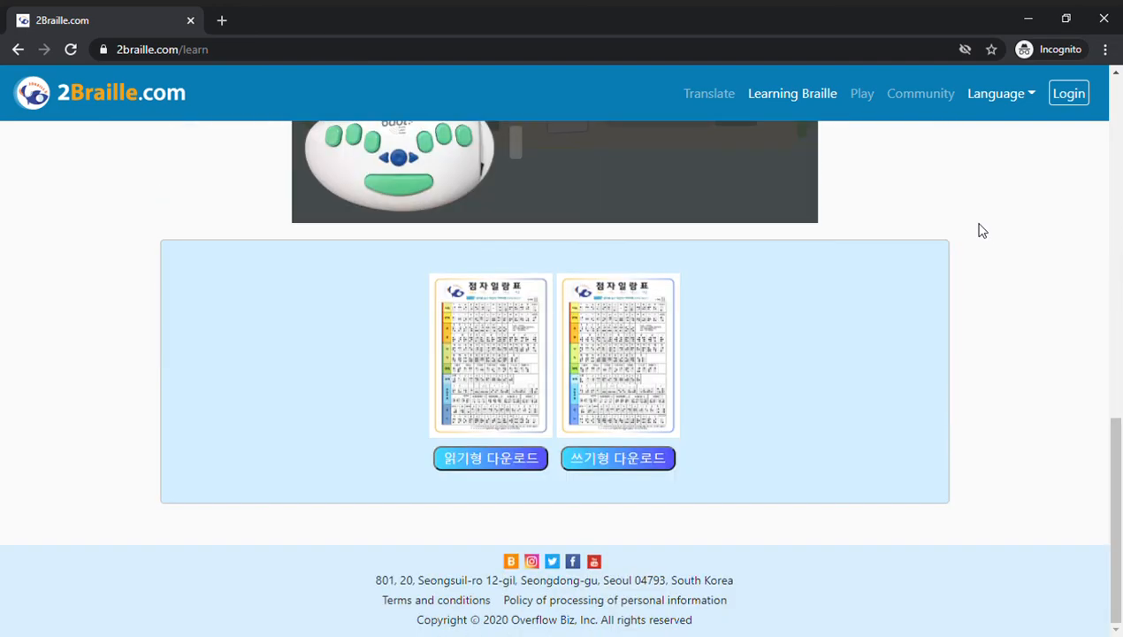
scroll("up", 3)
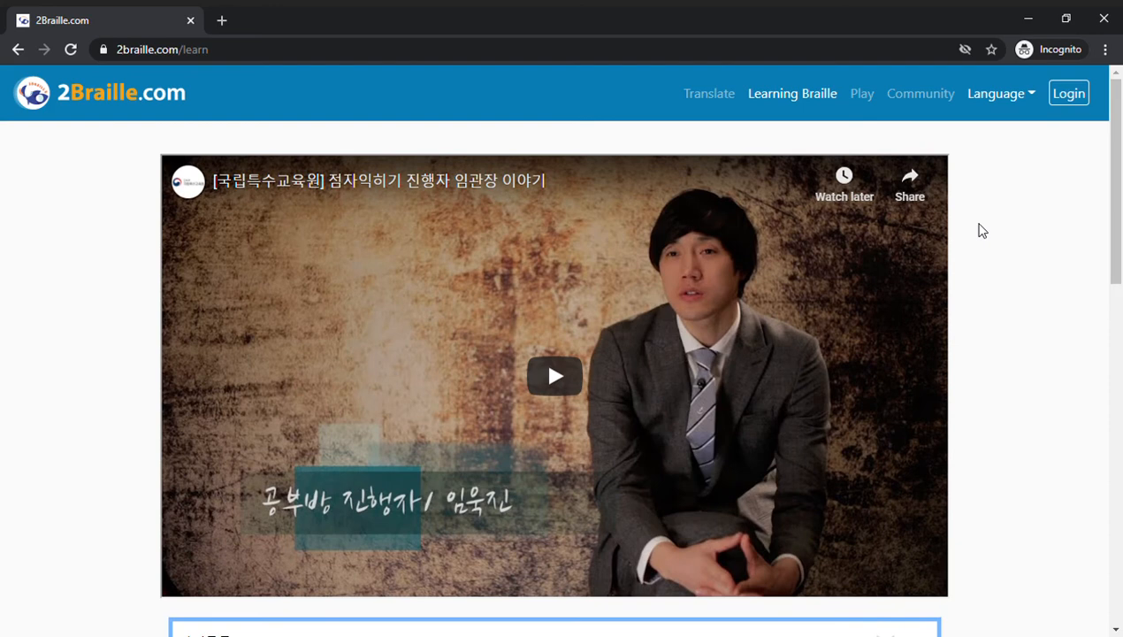
left_click(862, 93)
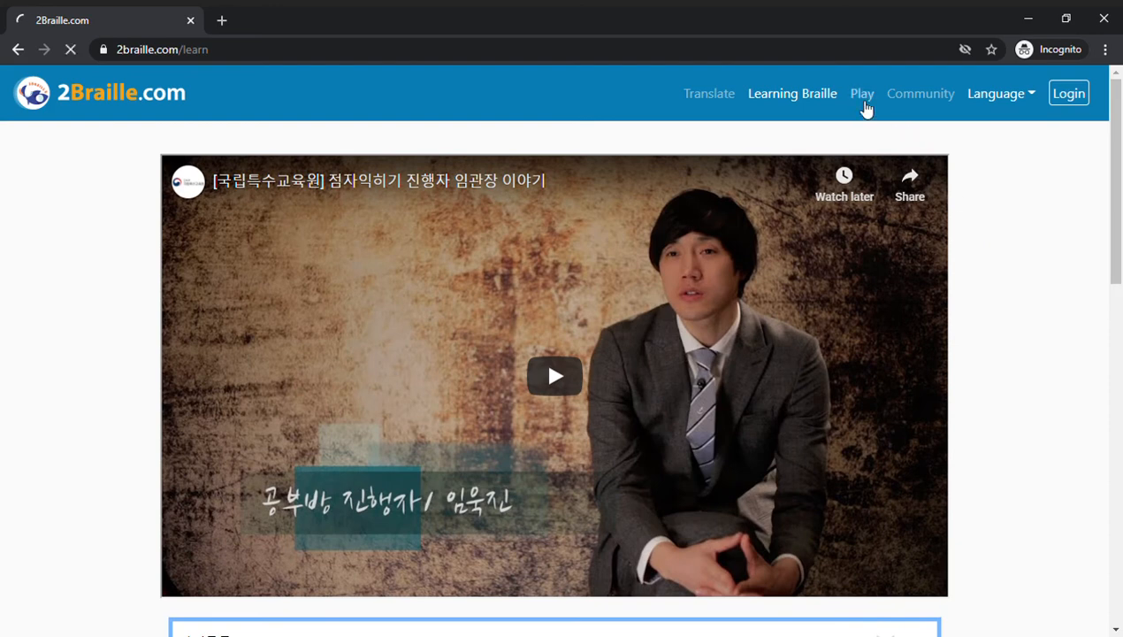
Step: Browse the Braille Game page with its fishing, card and cafe-ordering games
left_click(860, 93)
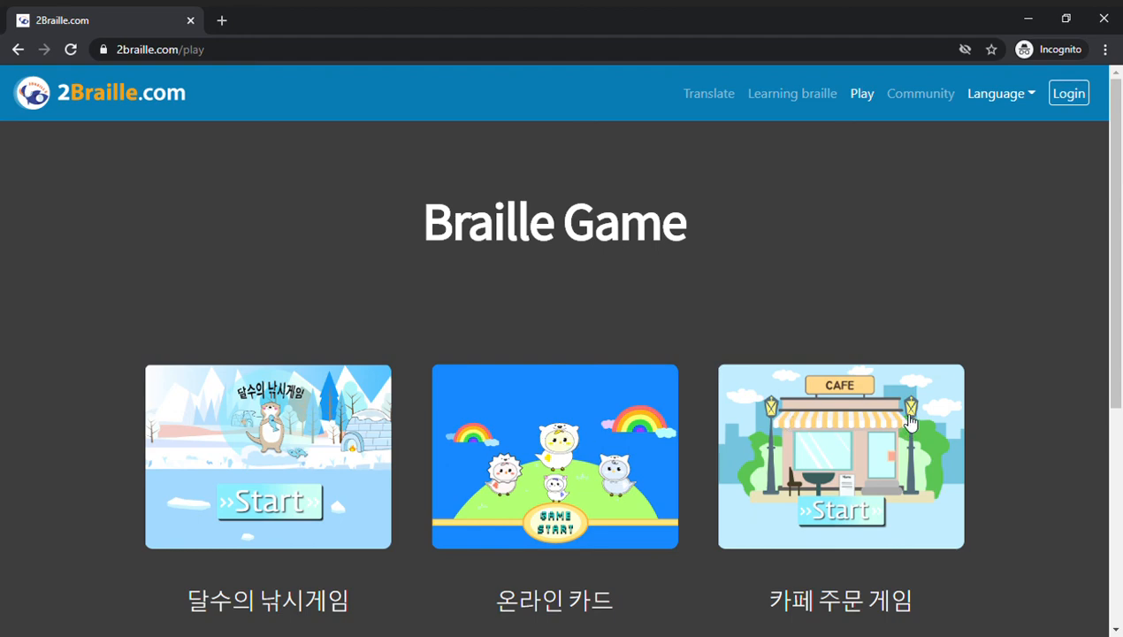
scroll("down", 3)
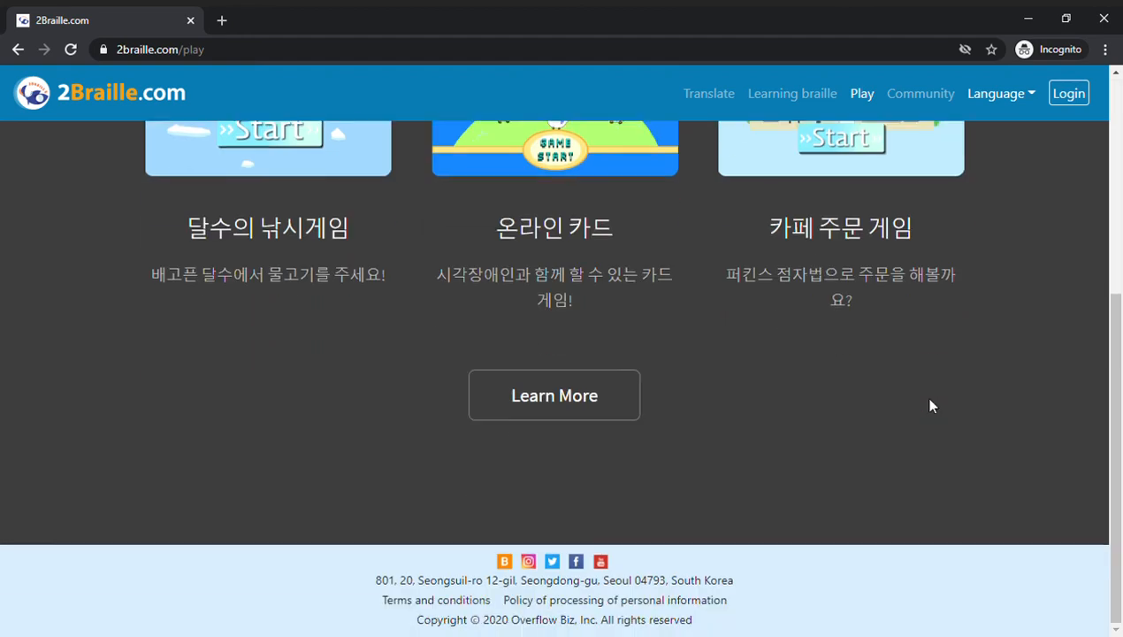
scroll("up", 3)
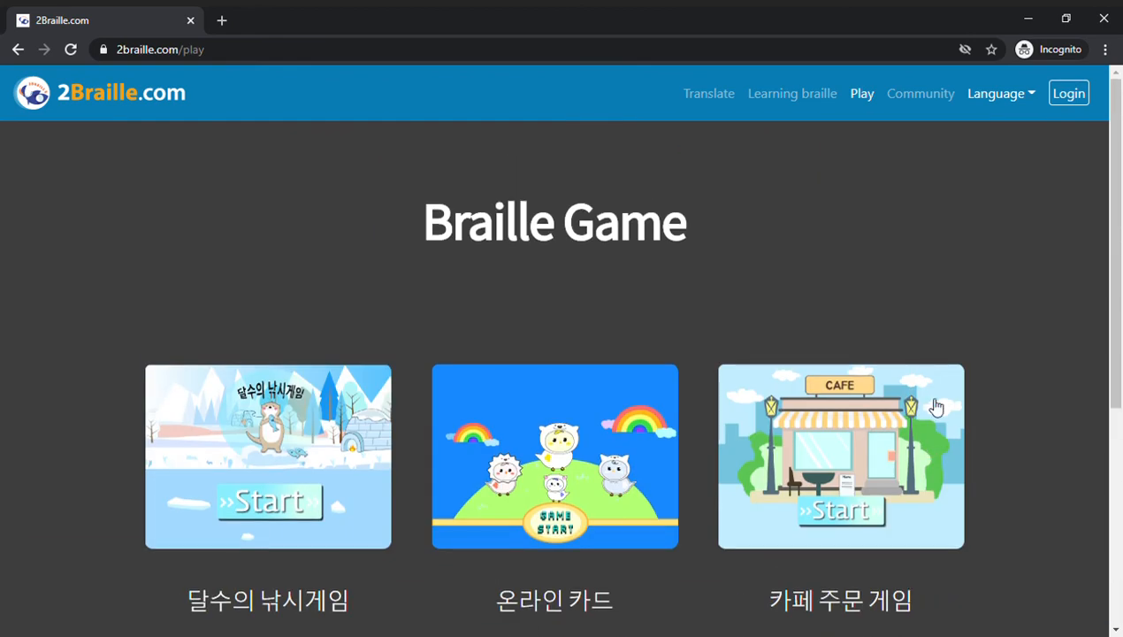
mouse_move(939, 270)
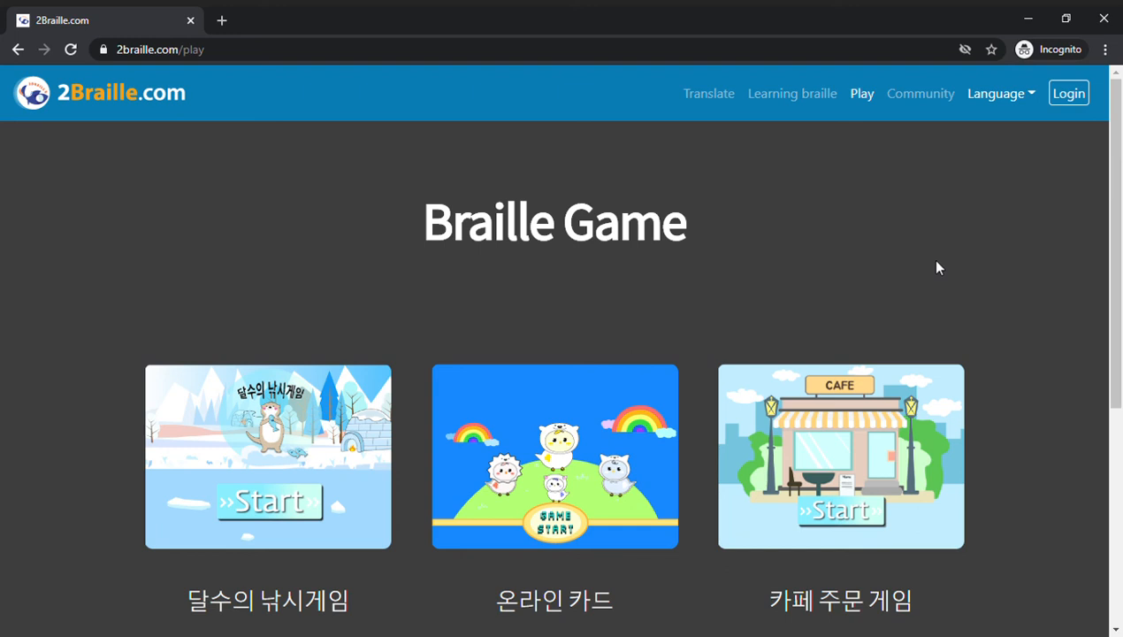
mouse_move(914, 237)
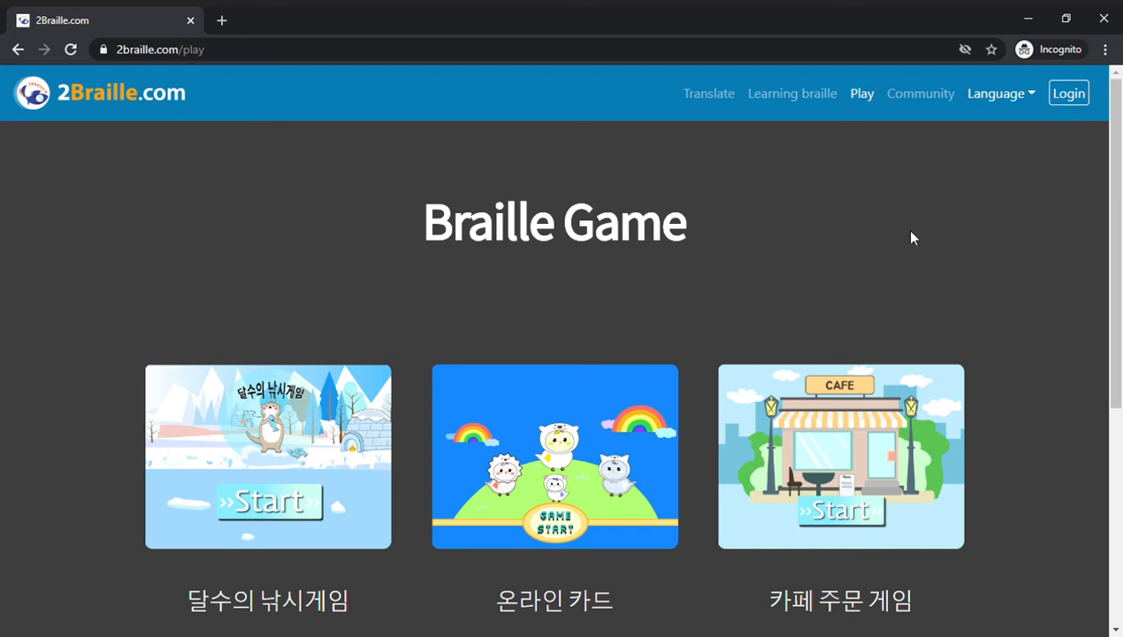
mouse_move(893, 173)
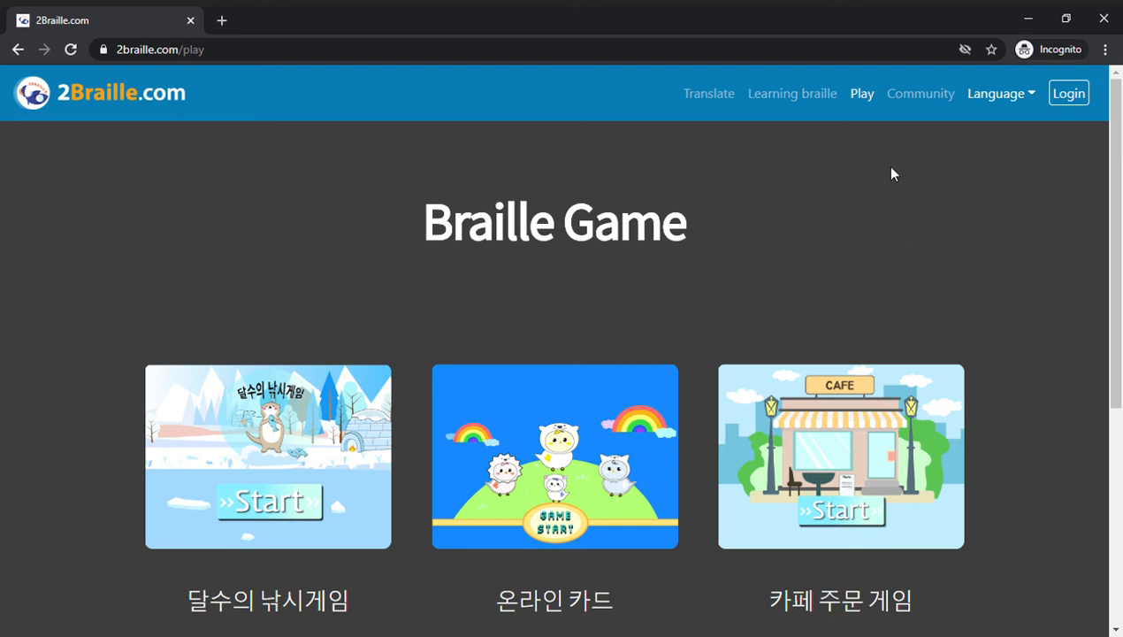
left_click(920, 93)
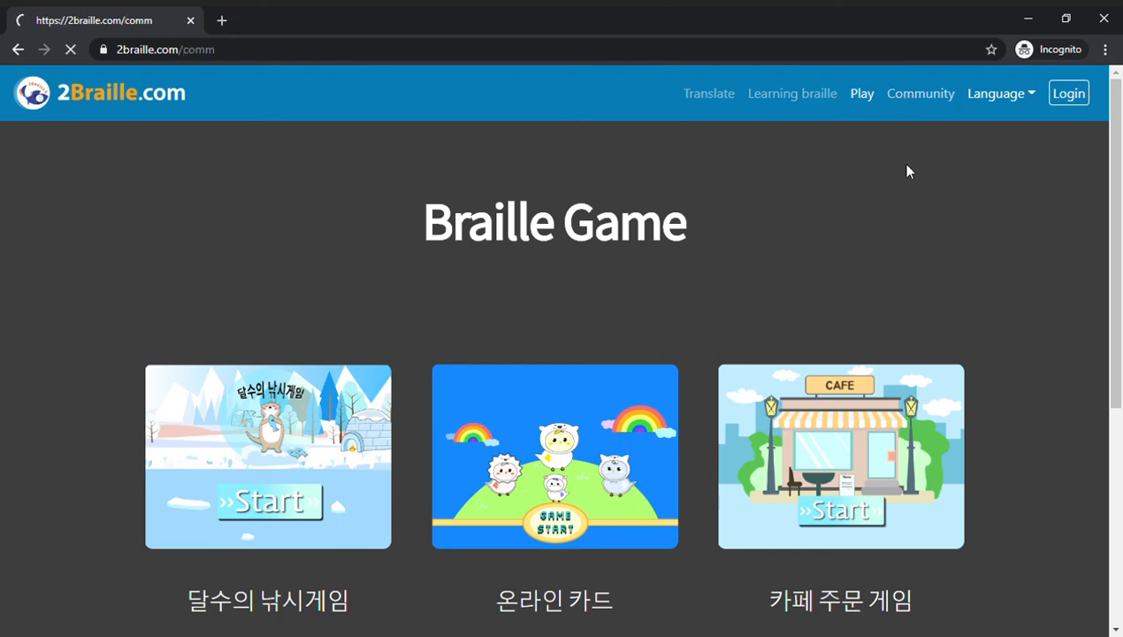
Step: View the Community Notice post, then switch to the Board and Q&A sections
left_click(920, 93)
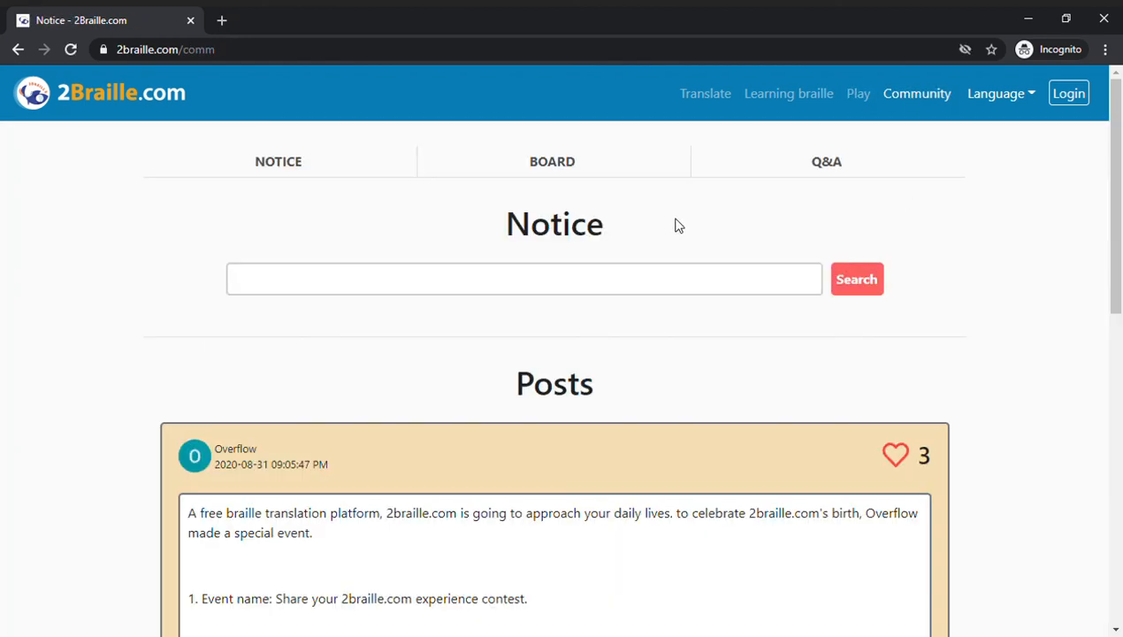
scroll("down", 3)
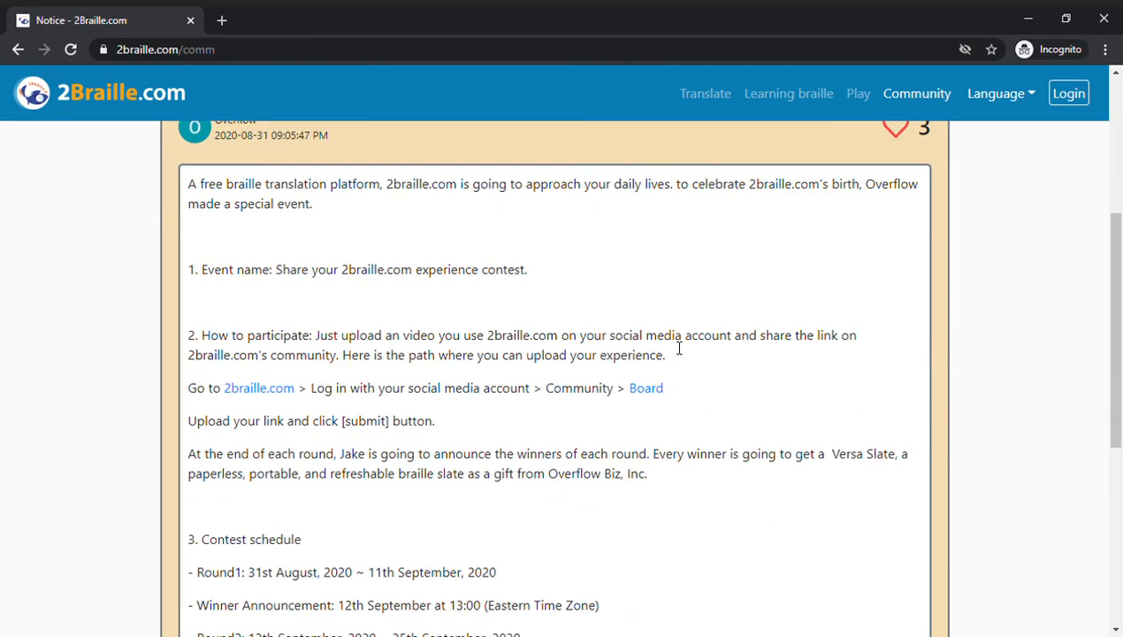
scroll("up", 3)
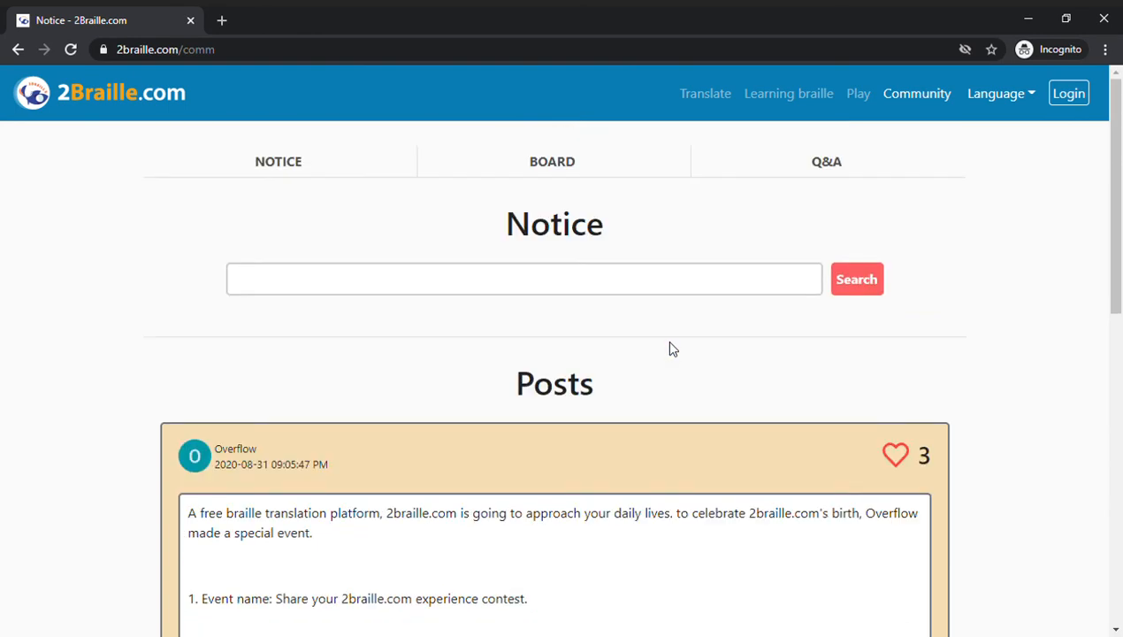
left_click(551, 161)
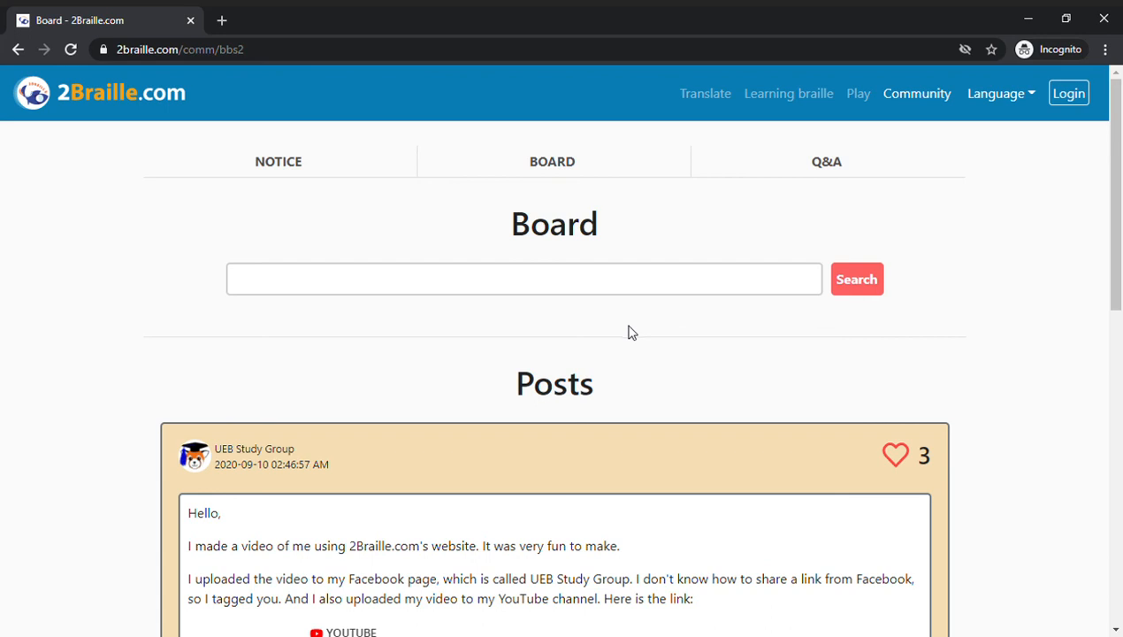
left_click(827, 161)
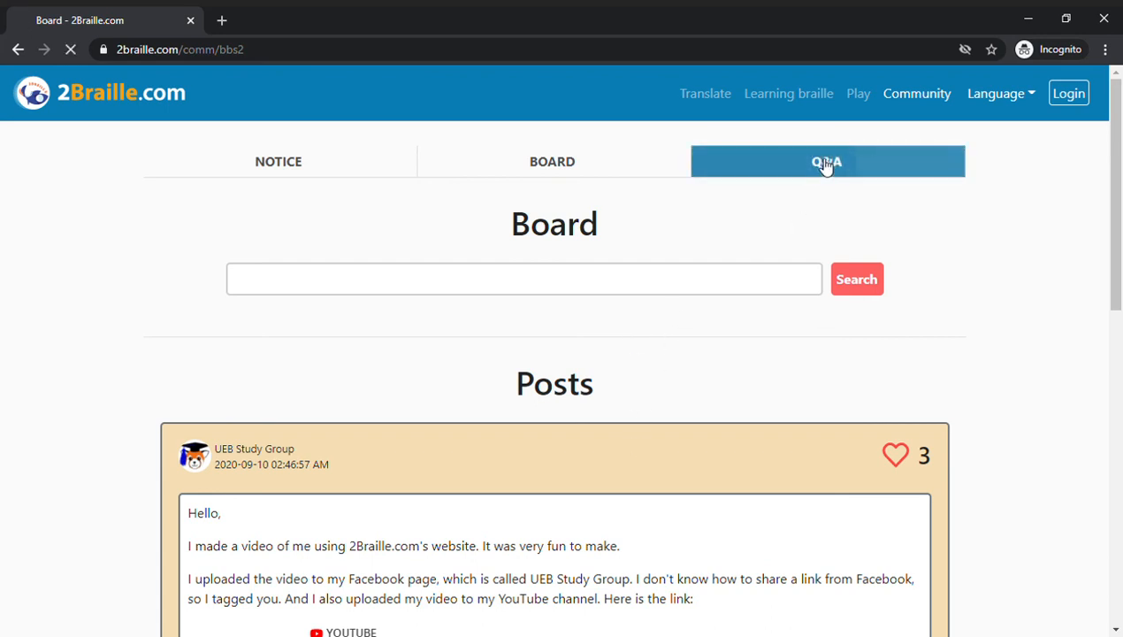
left_click(826, 161)
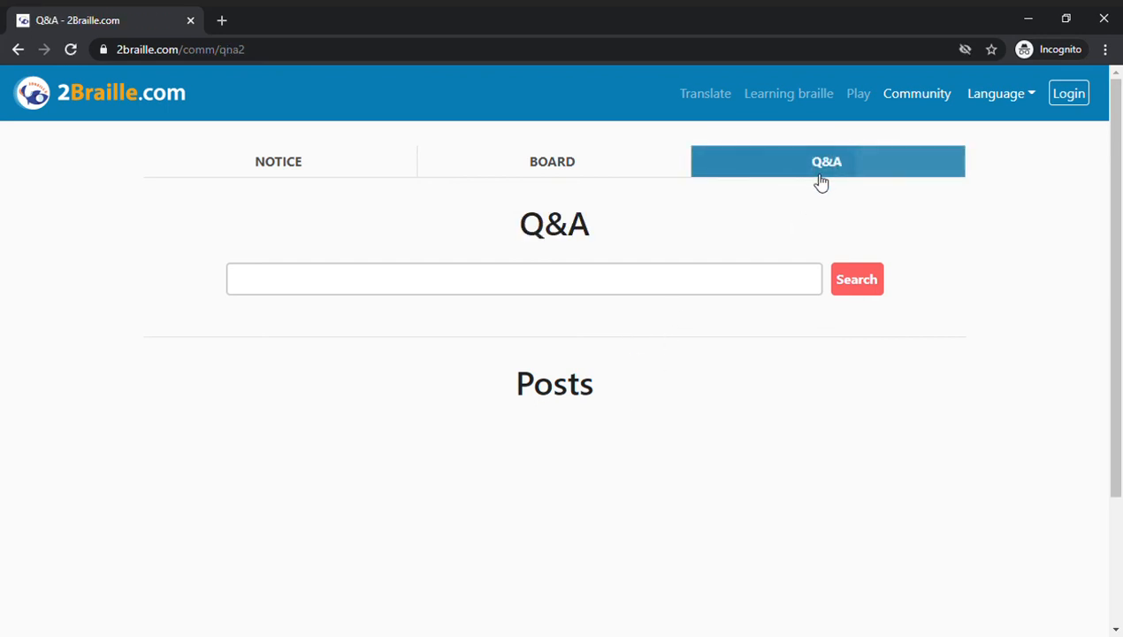
mouse_move(804, 345)
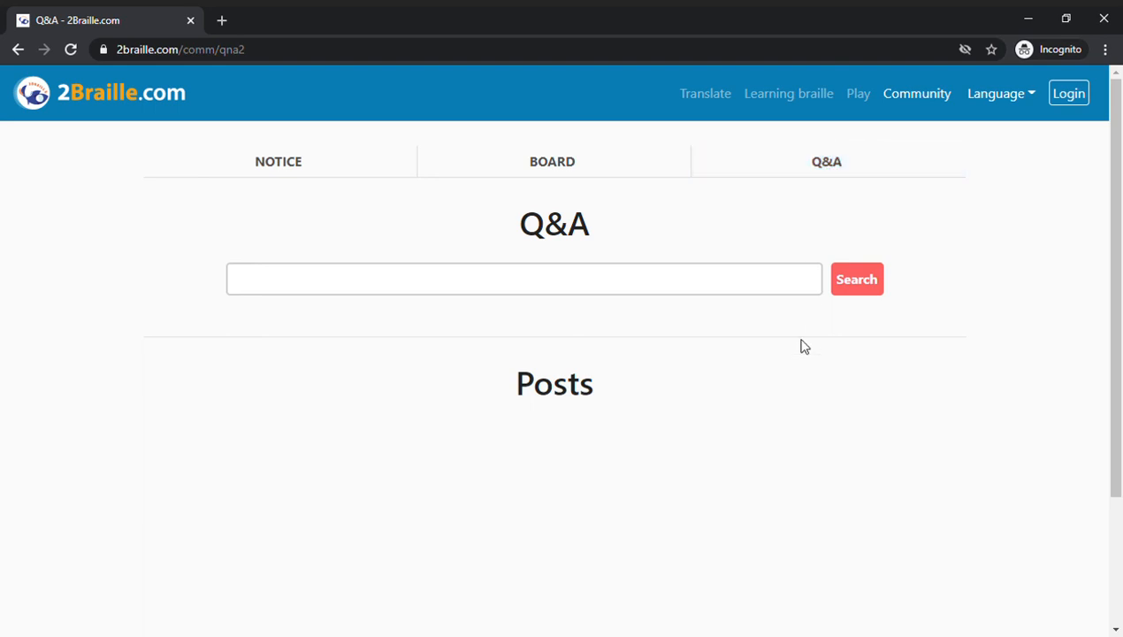
Step: Check the site language options, then go to the Login page
left_click(999, 93)
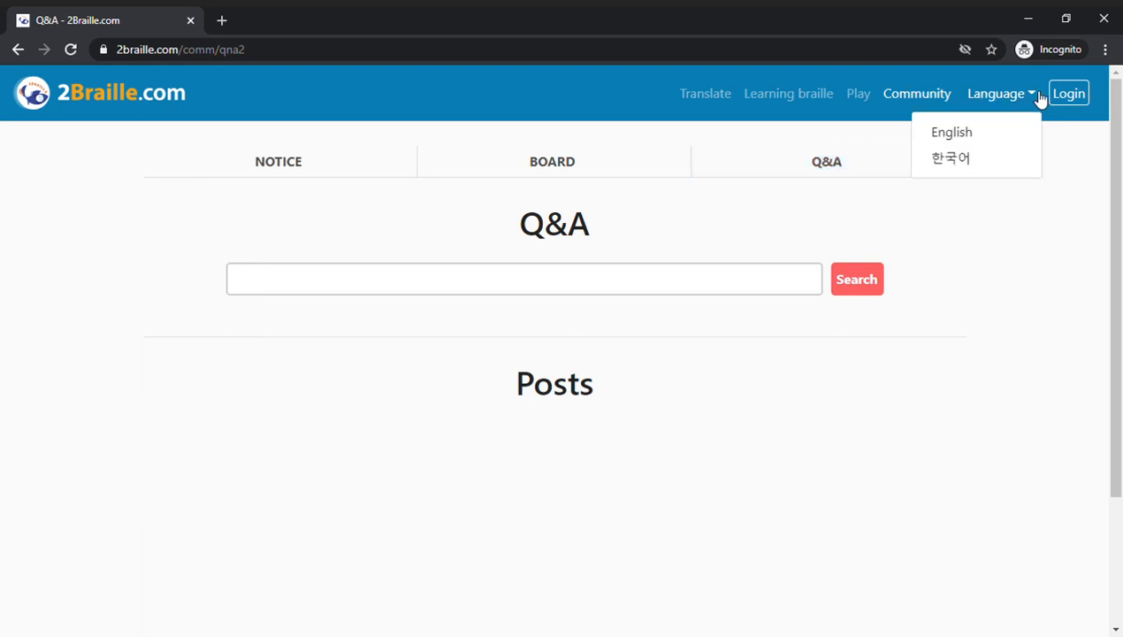
mouse_move(1029, 123)
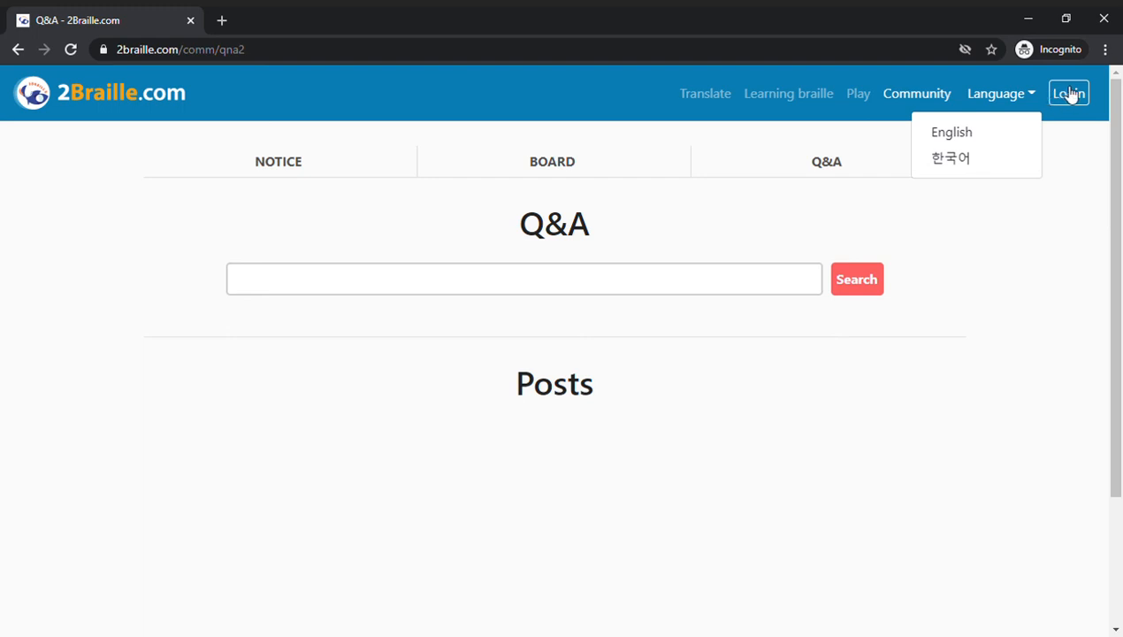
left_click(1069, 93)
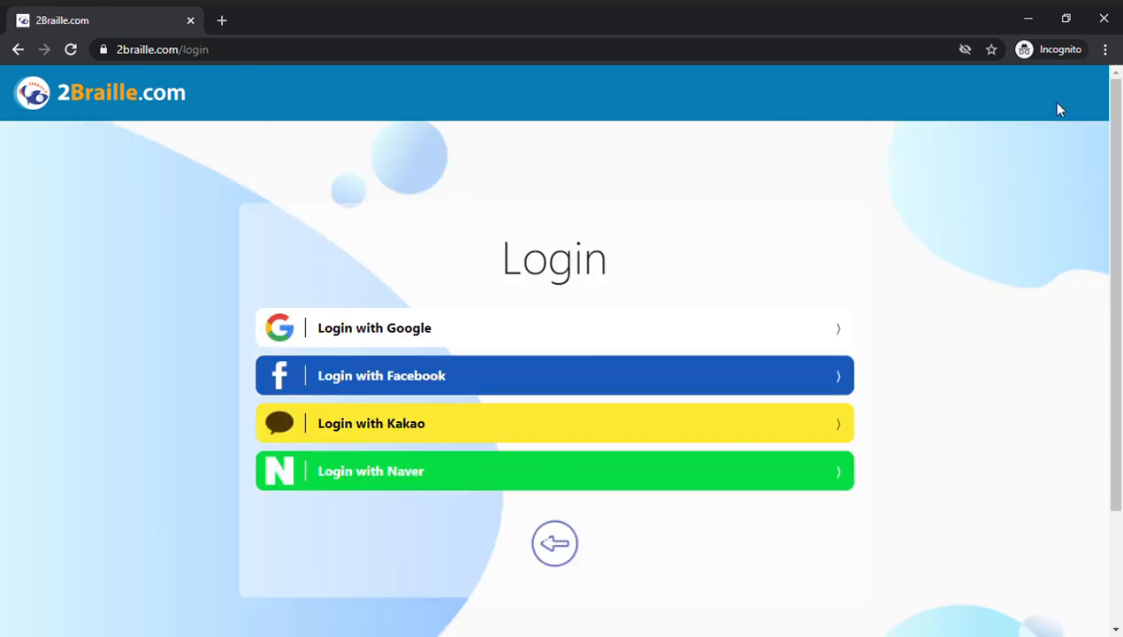
mouse_move(990, 251)
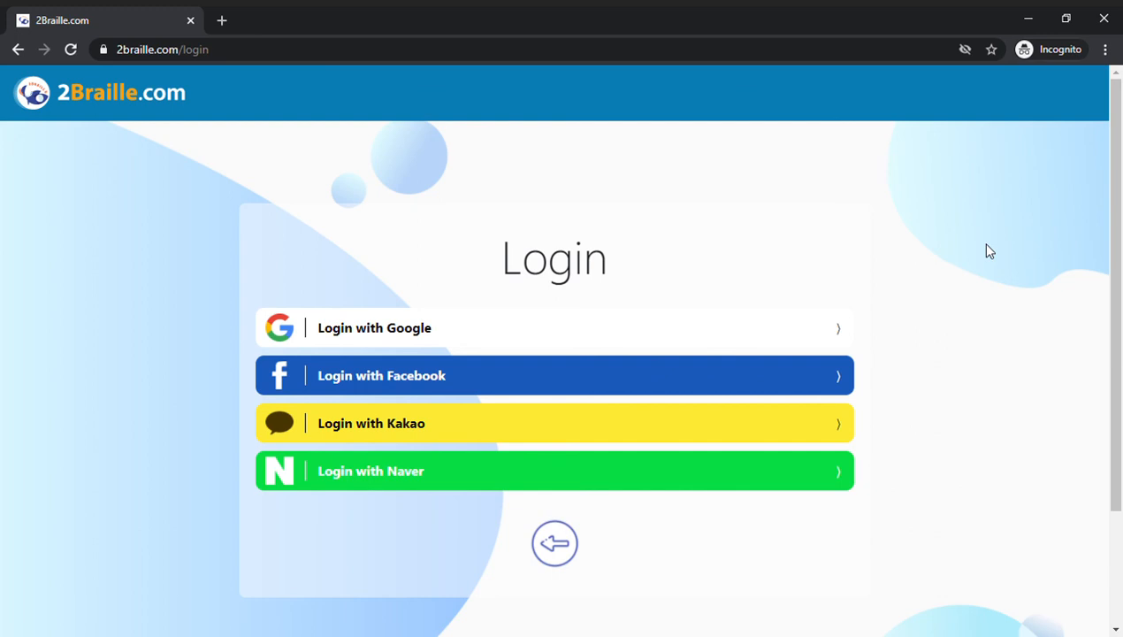